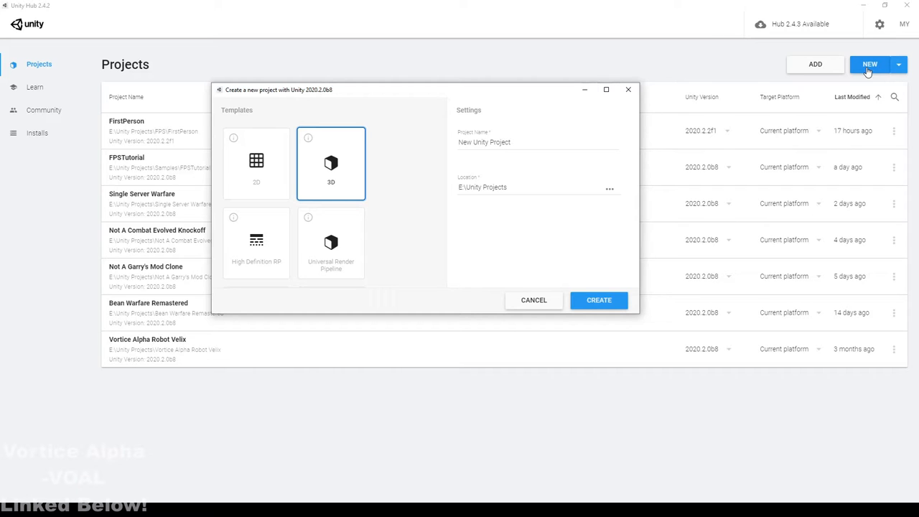
{"action": "mouse_move", "coordinate": [468, 132]}
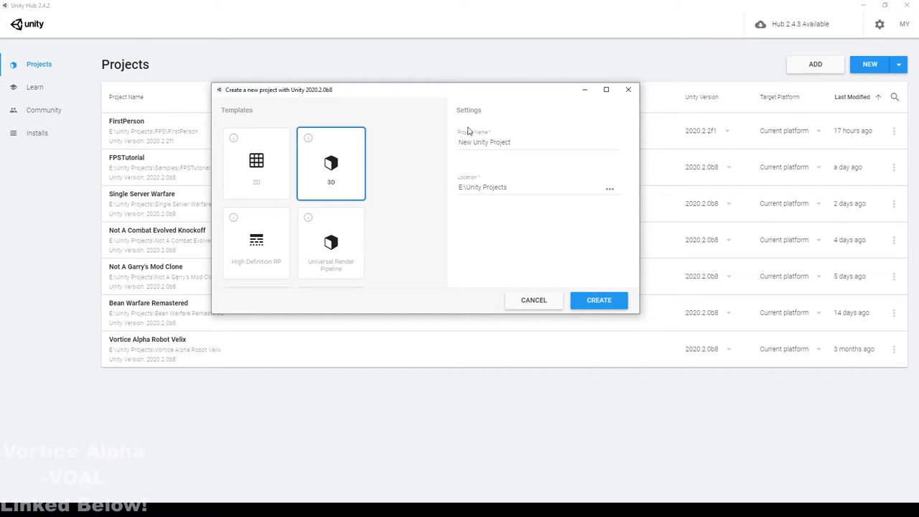
Step: Start a new 3D project in Unity Hub named 'URP Tutorial'
{"action": "scroll", "scroll_direction": "down", "scroll_amount": 3}
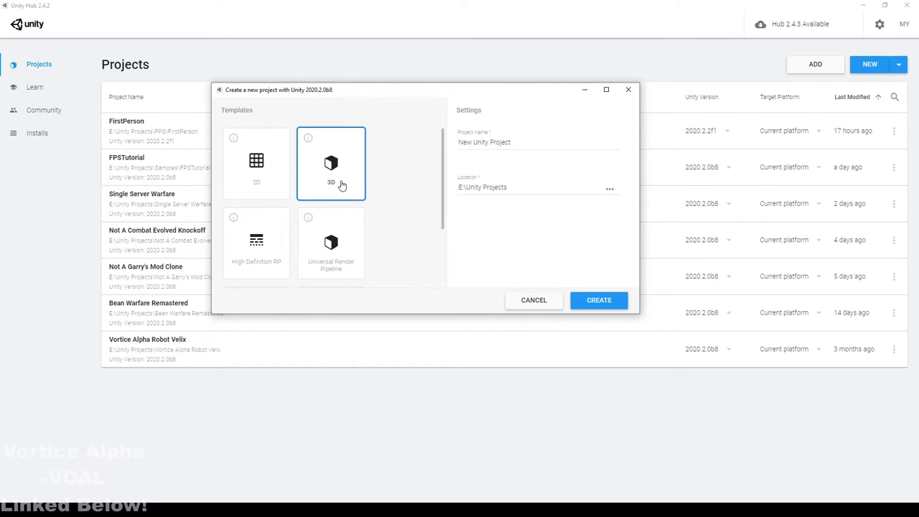
{"action": "left_click", "coordinate": [484, 142]}
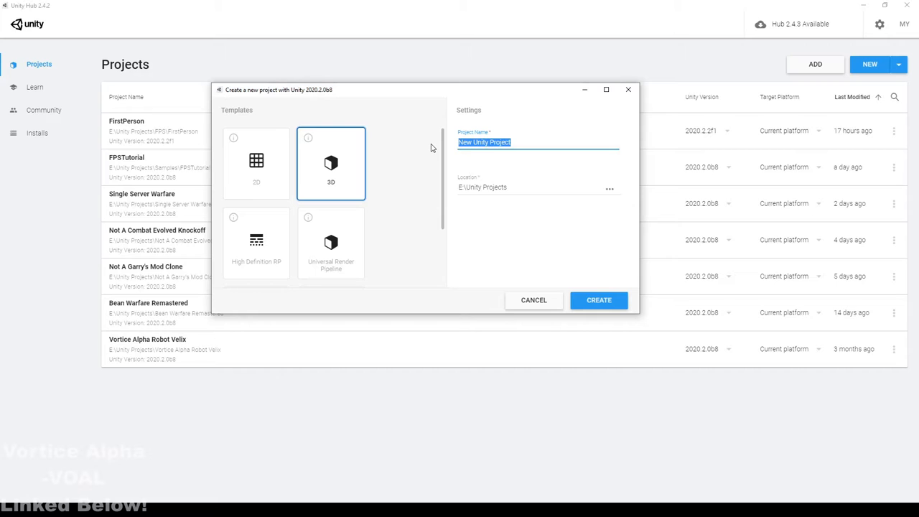
{"action": "type", "text": "URP Tutorial"}
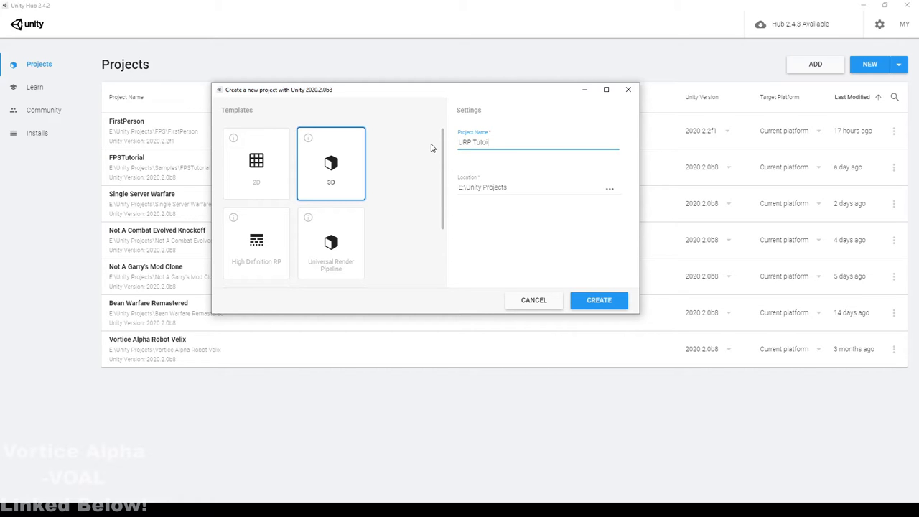
Step: Set the project location to the Unity Tutorials folder and create the project
{"action": "left_click", "coordinate": [609, 188]}
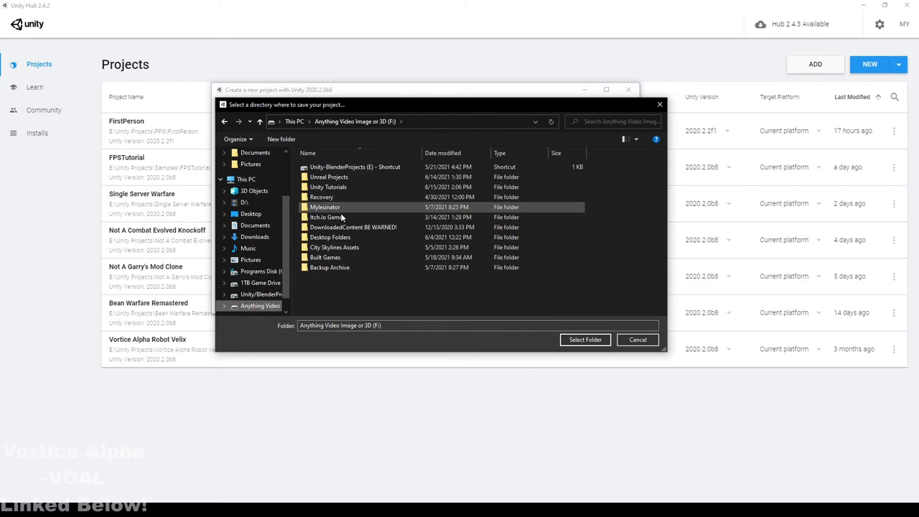
{"action": "double_click", "coordinate": [327, 186]}
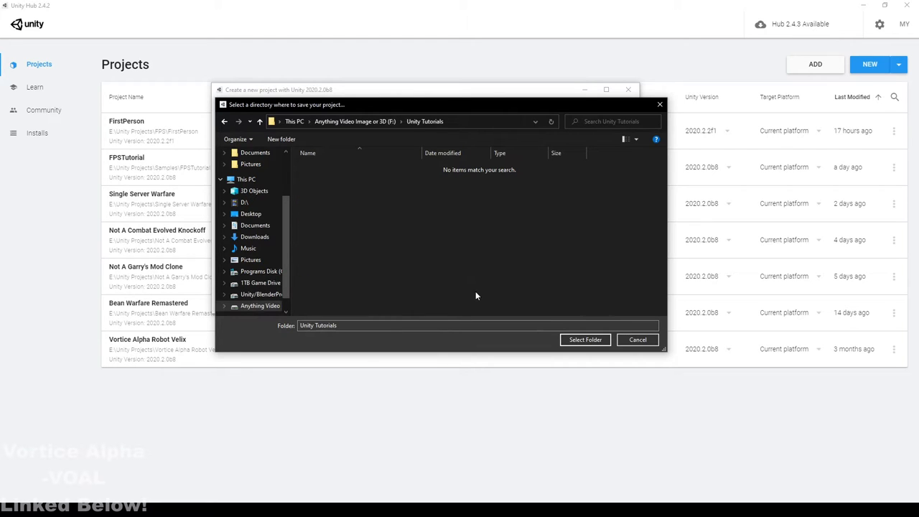
{"action": "left_click", "coordinate": [586, 339]}
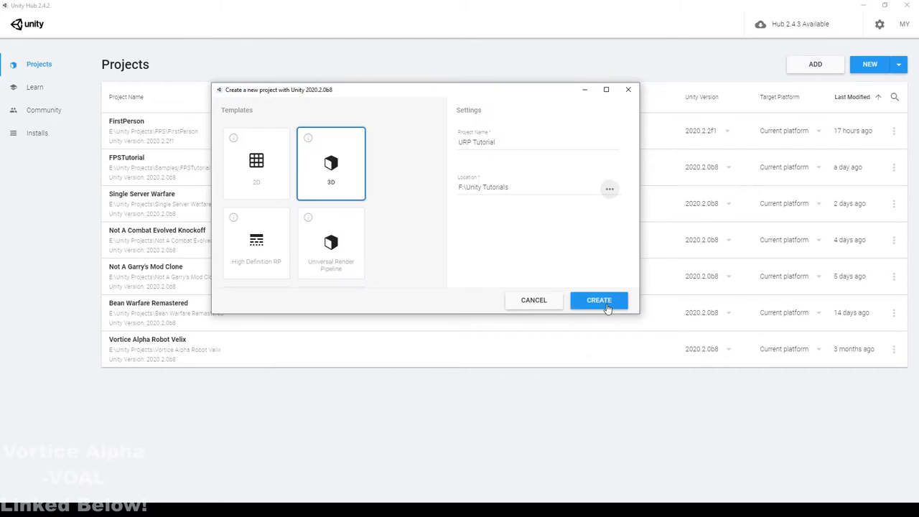
{"action": "left_click", "coordinate": [599, 300]}
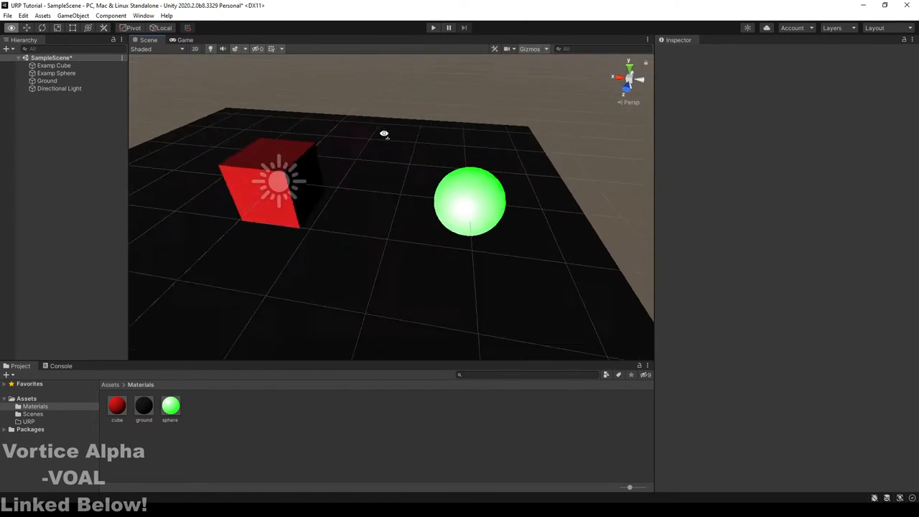
Step: Orbit the Scene view to inspect the red cube and green sphere
{"action": "left_click_drag", "start_coordinate": [384, 134], "coordinate": [145, 75]}
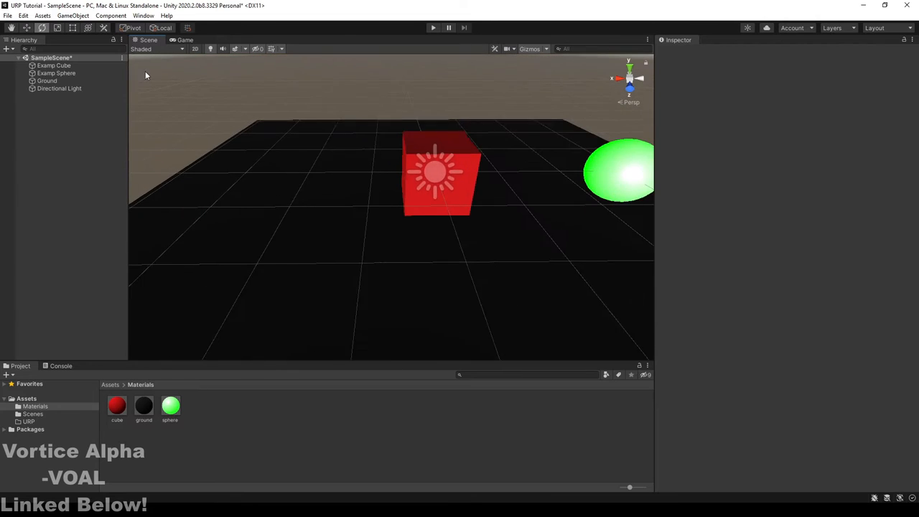
{"action": "left_click", "coordinate": [59, 89]}
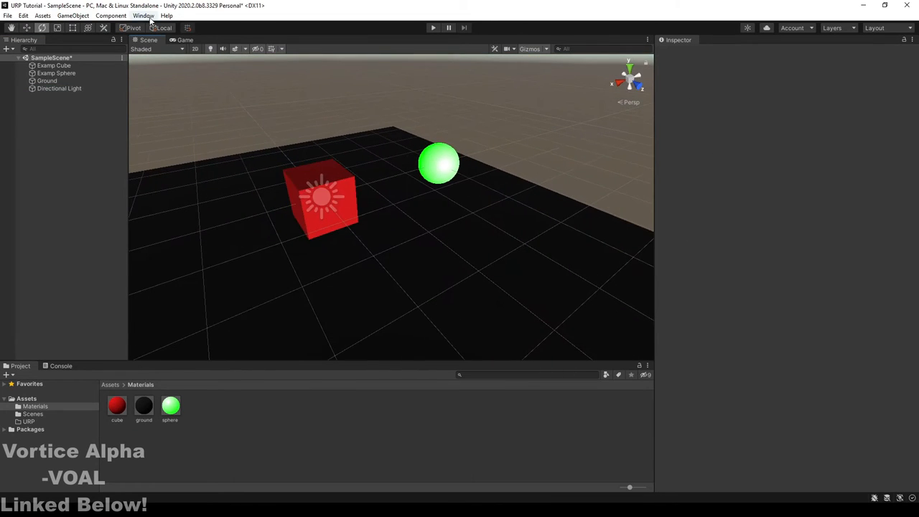
Step: Install the Universal RP package from the Package Manager by searching 'universal'
{"action": "left_click", "coordinate": [144, 14]}
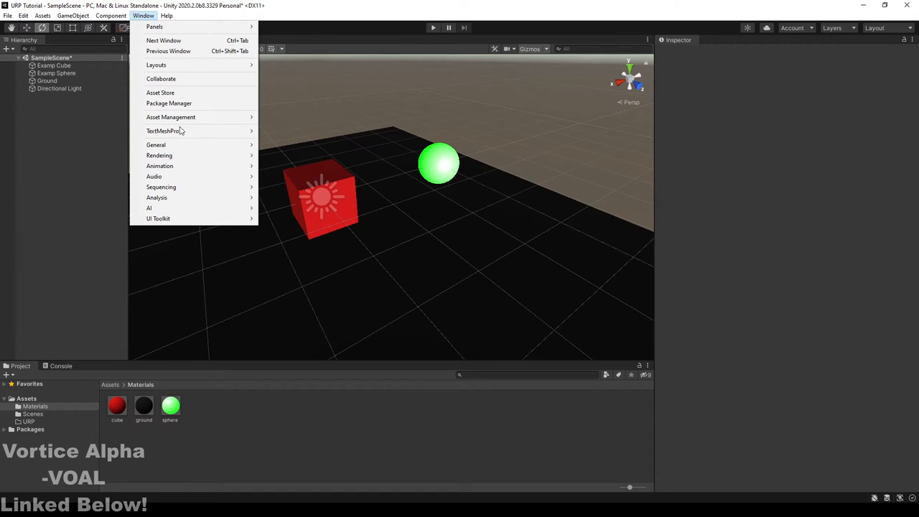
{"action": "mouse_move", "coordinate": [169, 103]}
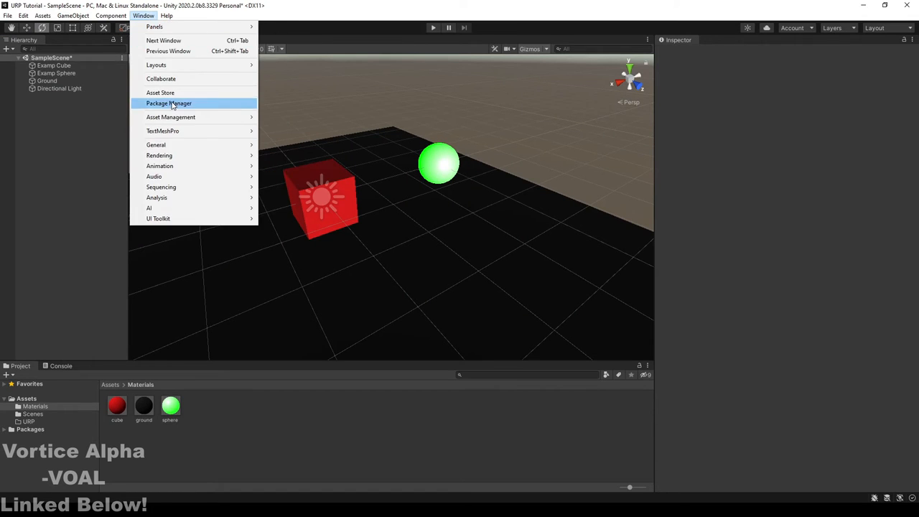
{"action": "left_click", "coordinate": [170, 103]}
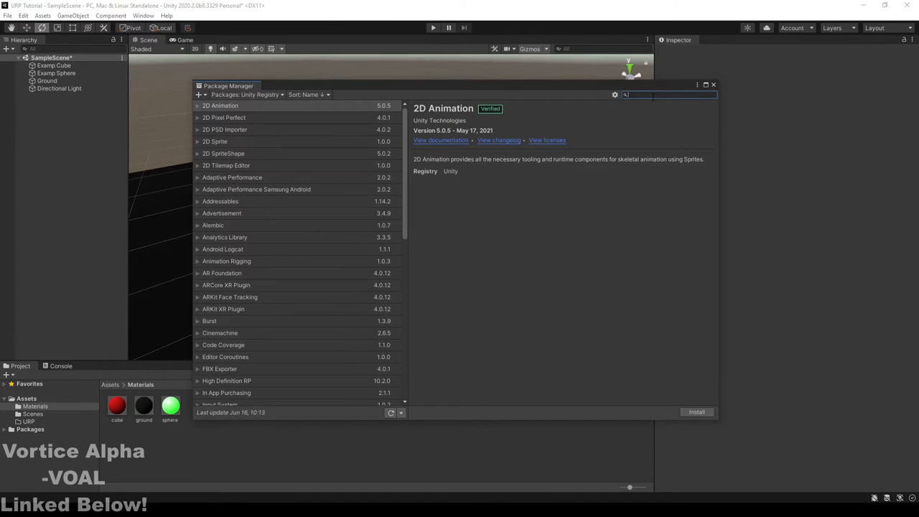
{"action": "type", "text": "univ"}
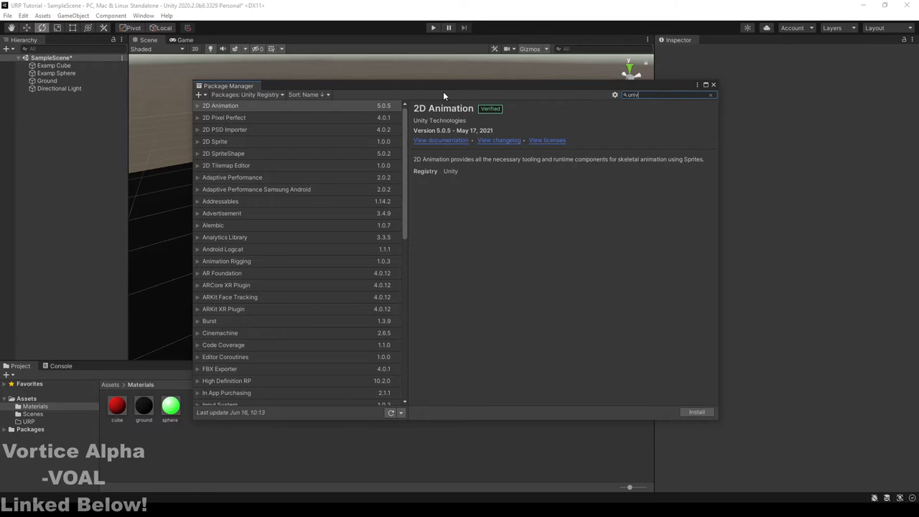
{"action": "type", "text": "universal"}
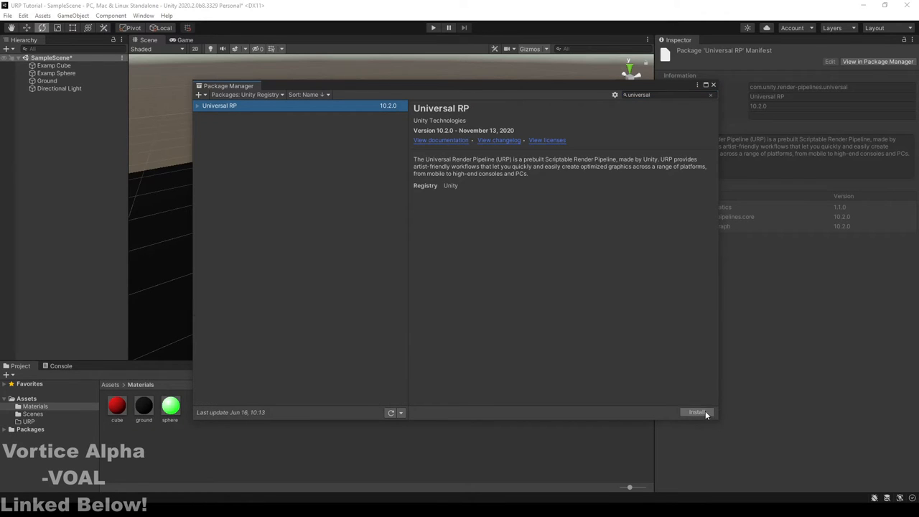
{"action": "left_click", "coordinate": [698, 411]}
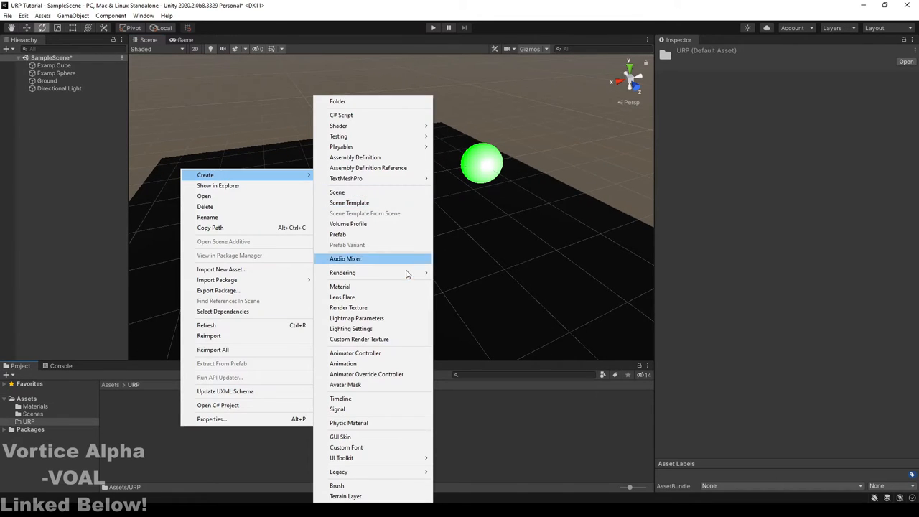
{"action": "mouse_move", "coordinate": [342, 273]}
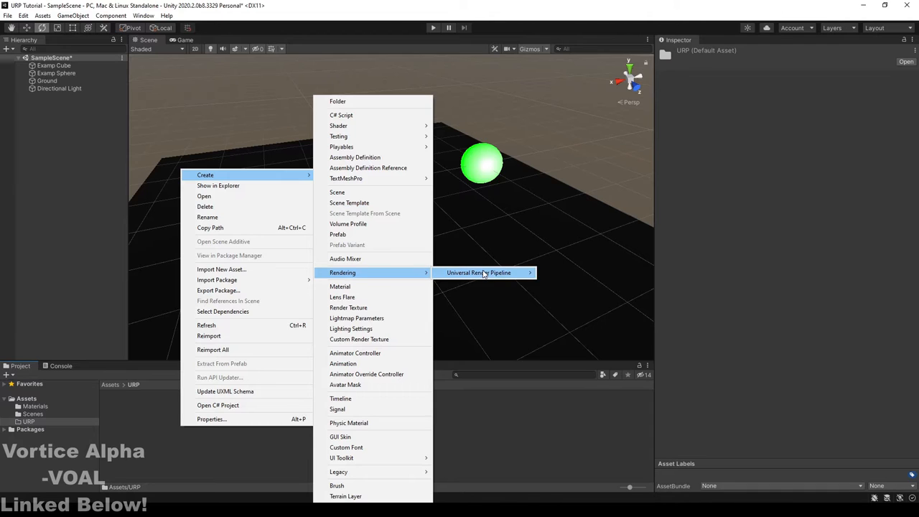
Step: Create a Universal Render Pipeline asset with a Forward Renderer in the URP folder
{"action": "left_click", "coordinate": [480, 273]}
{"action": "type", "text": "URP"}
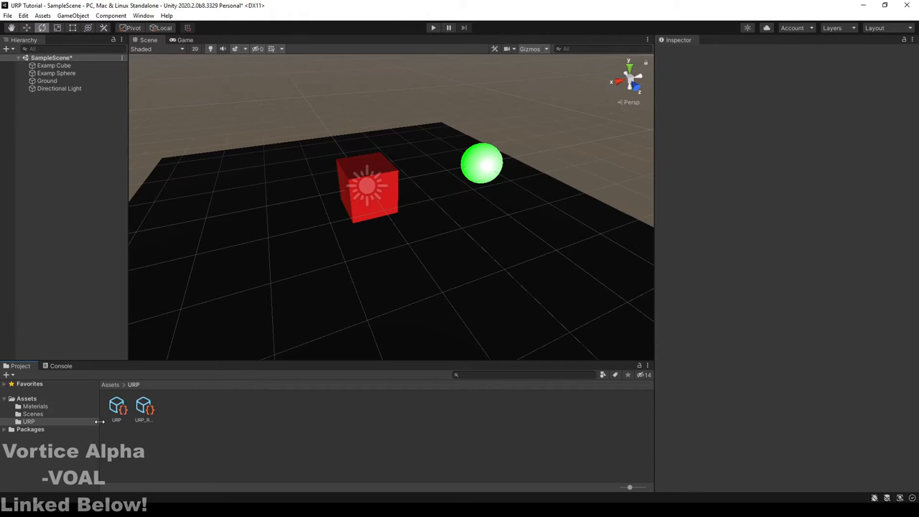
Step: Set the new pipeline asset's anti-aliasing to 2x in its Quality settings
{"action": "left_click", "coordinate": [115, 407]}
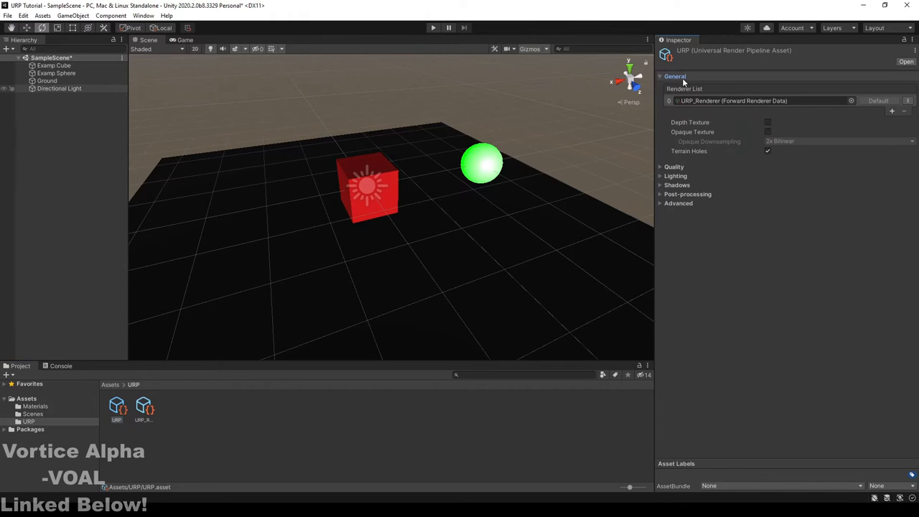
{"action": "left_click", "coordinate": [660, 86]}
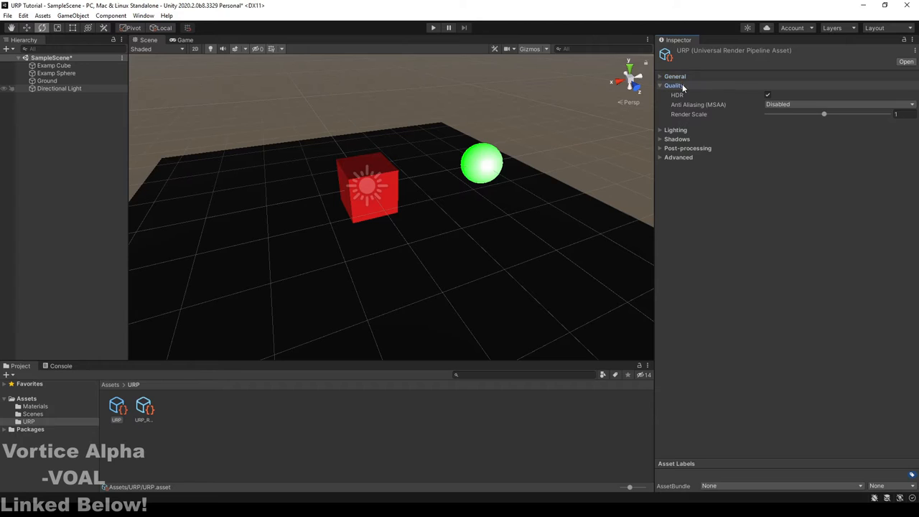
{"action": "left_click", "coordinate": [836, 104]}
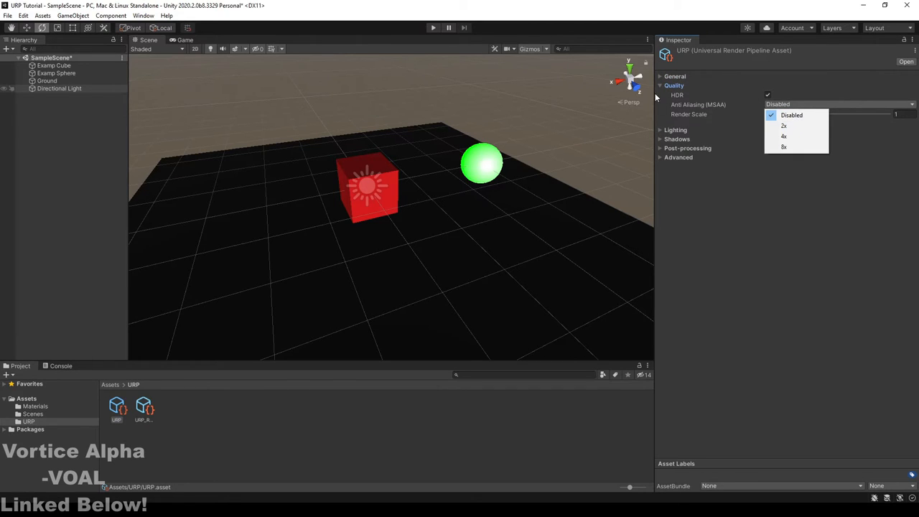
{"action": "mouse_move", "coordinate": [382, 280]}
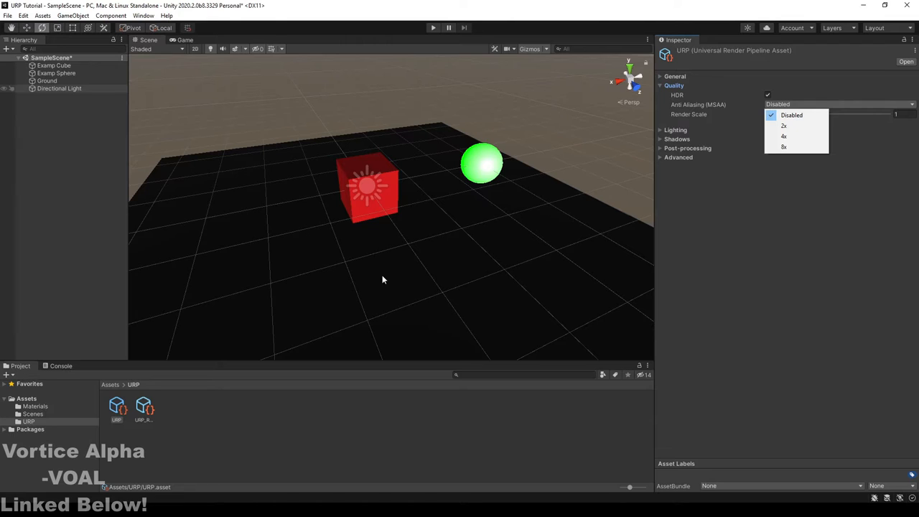
{"action": "mouse_move", "coordinate": [301, 230]}
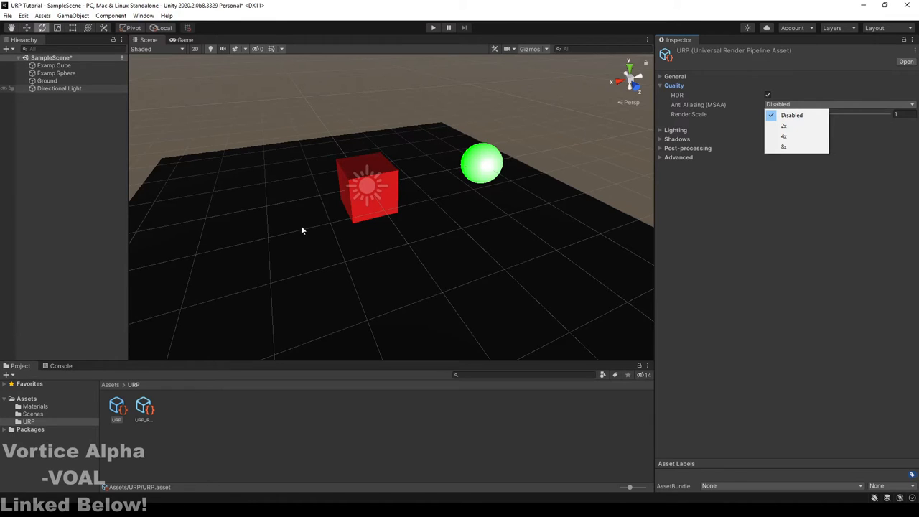
{"action": "mouse_move", "coordinate": [784, 126]}
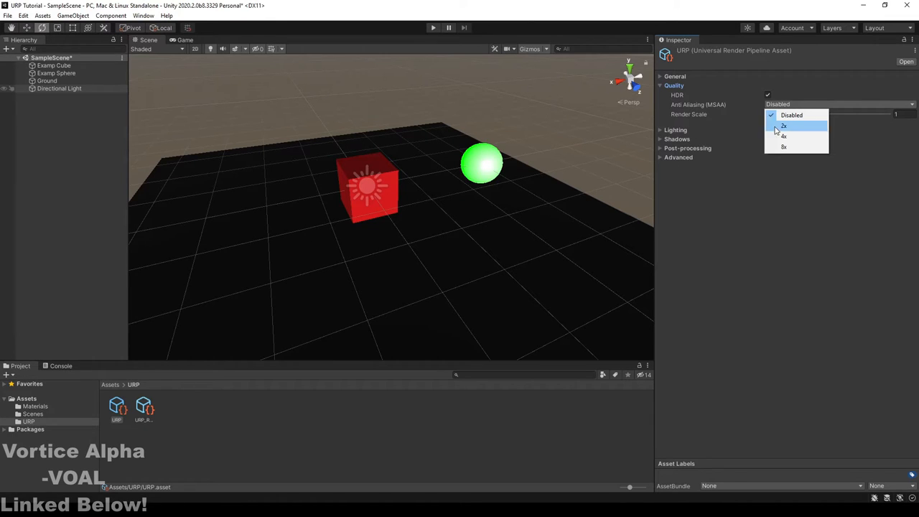
{"action": "mouse_move", "coordinate": [793, 136]}
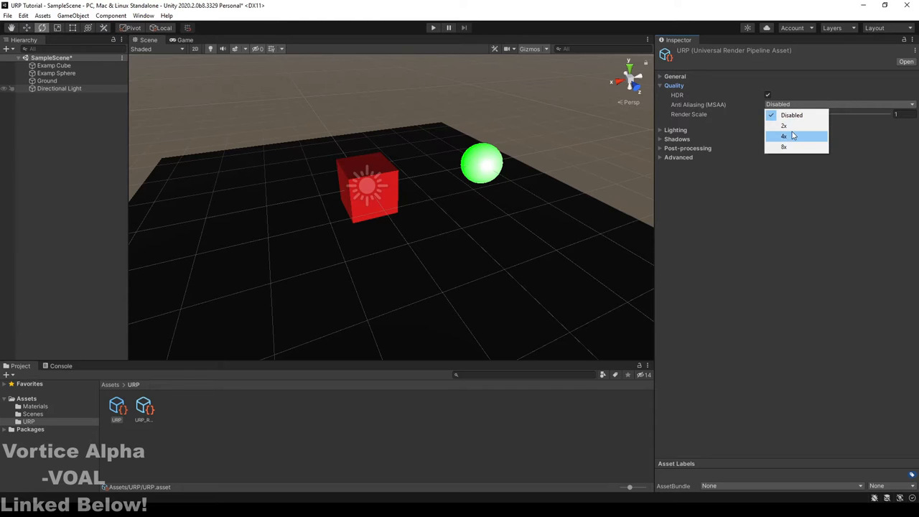
{"action": "left_click", "coordinate": [784, 126]}
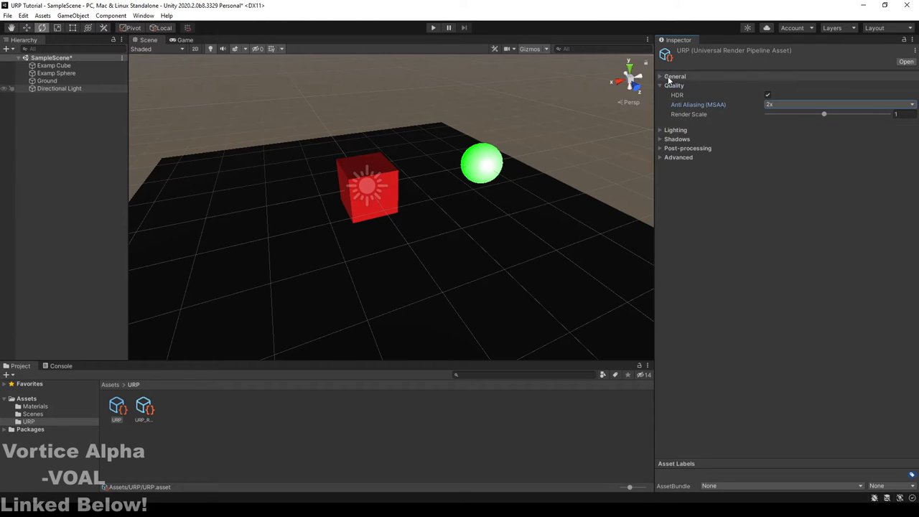
Step: Review lighting and shadow settings and switch post-processing grading mode to High Dynamic Range
{"action": "left_click", "coordinate": [675, 94]}
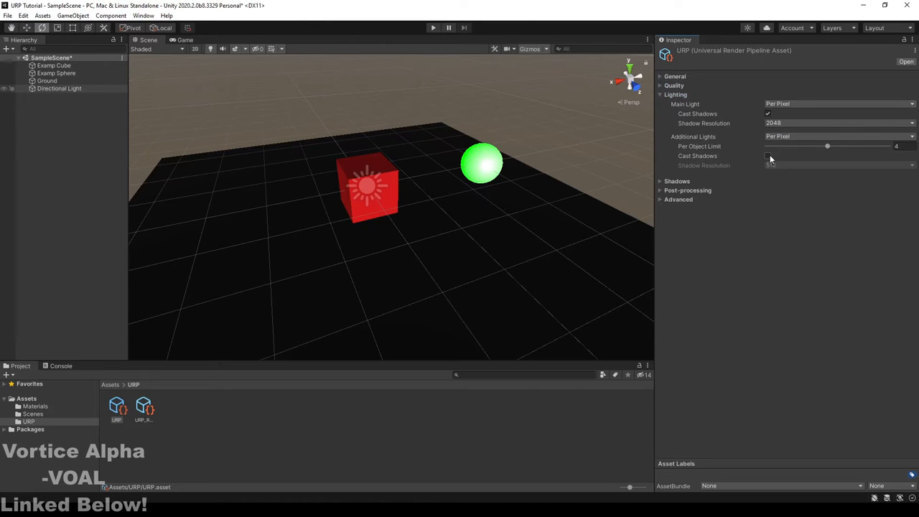
{"action": "left_click", "coordinate": [838, 165]}
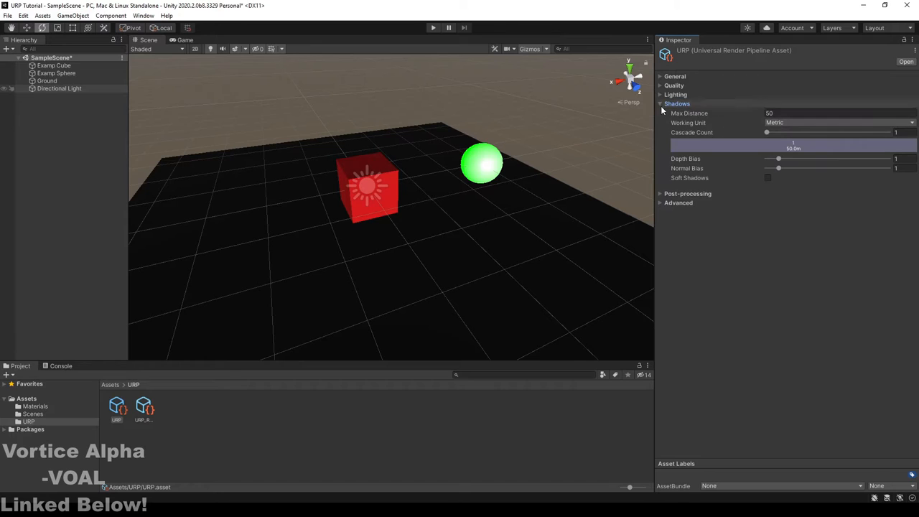
{"action": "left_click", "coordinate": [660, 104]}
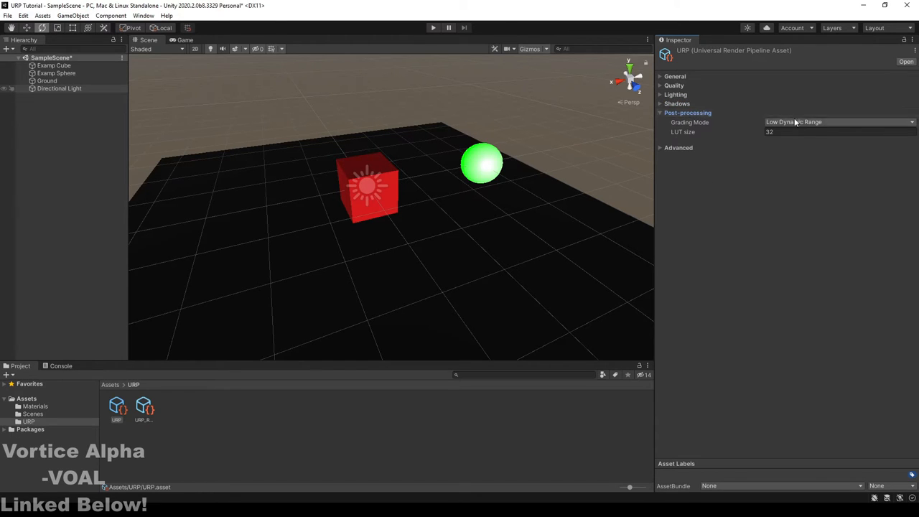
{"action": "left_click", "coordinate": [839, 121]}
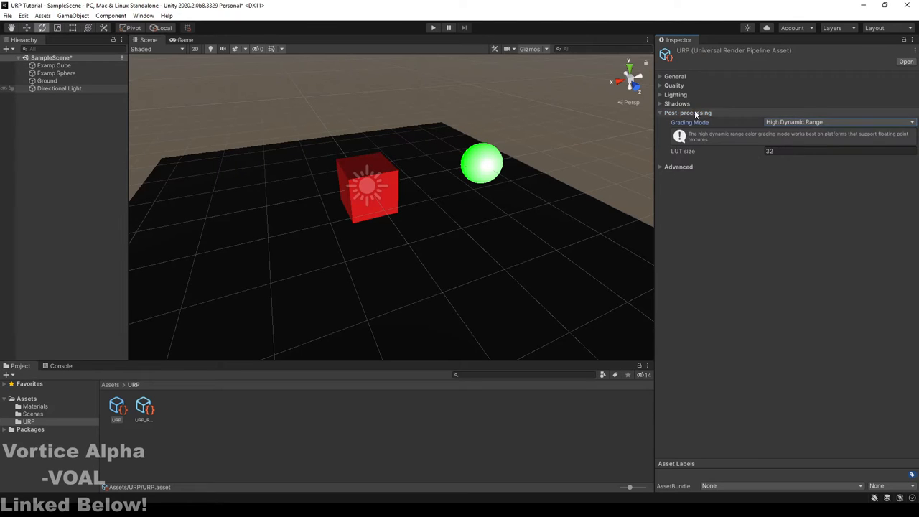
{"action": "mouse_move", "coordinate": [816, 149]}
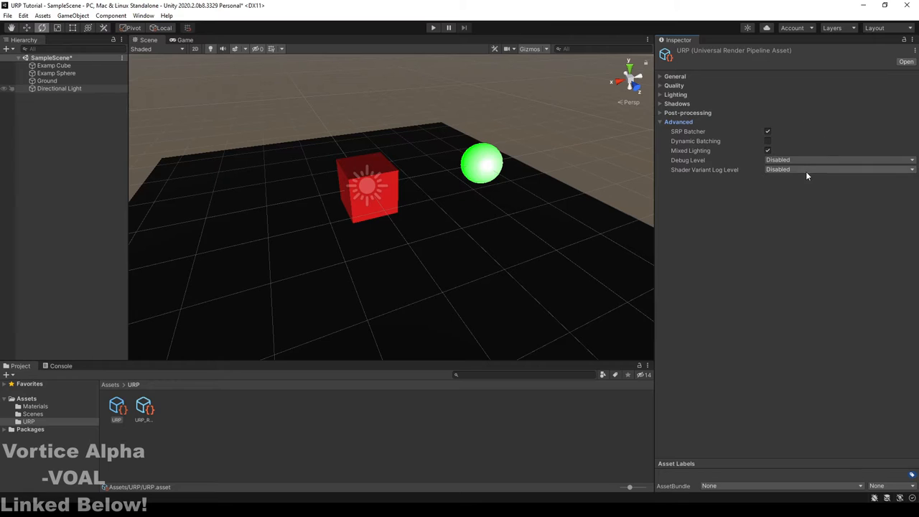
Step: Inspect the URP_Renderer asset, then go to the project's Graphics settings
{"action": "left_click", "coordinate": [143, 408]}
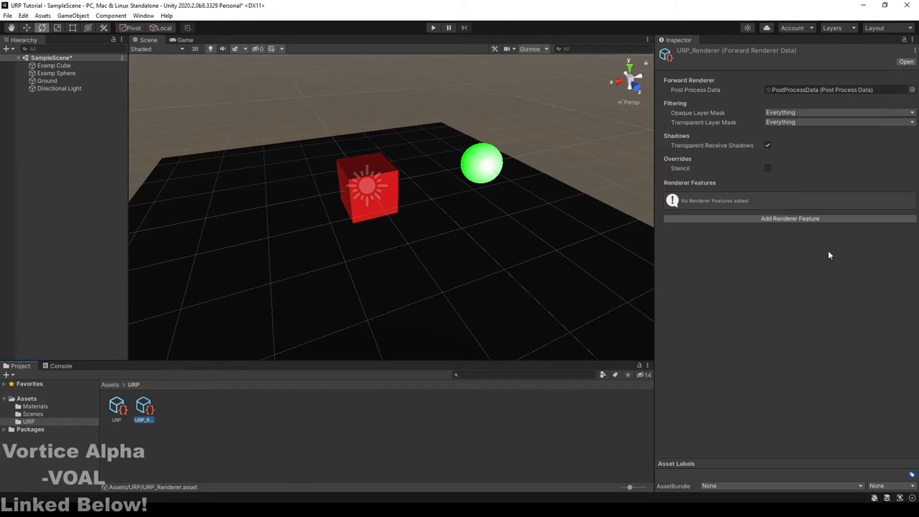
{"action": "mouse_move", "coordinate": [773, 164]}
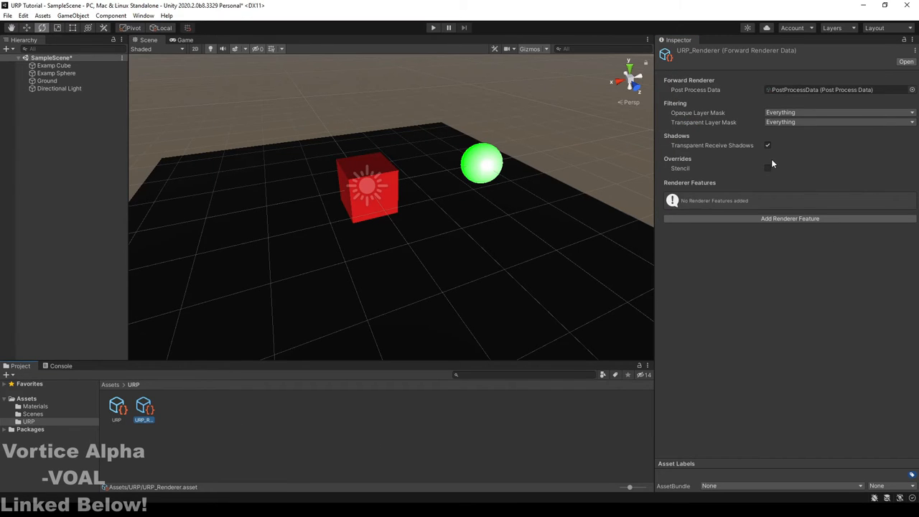
{"action": "left_click", "coordinate": [790, 218]}
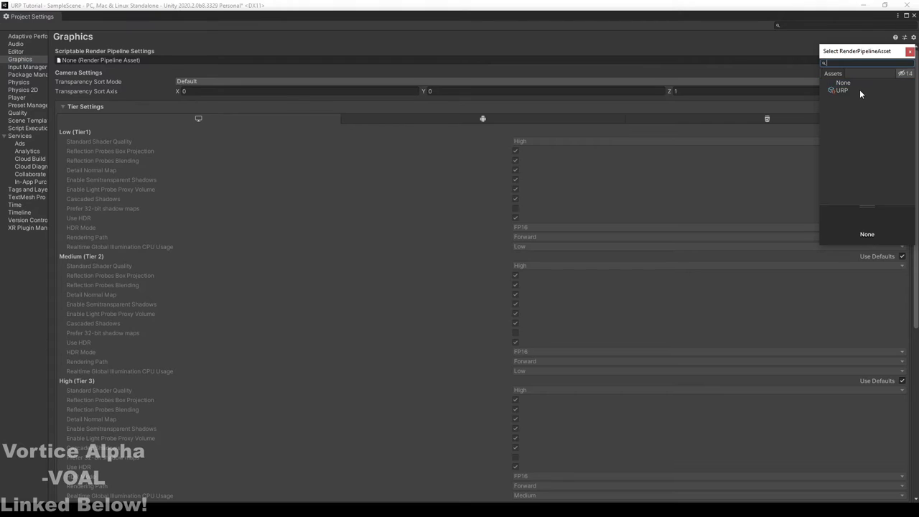
Step: Assign the URP asset as the project's Scriptable Render Pipeline
{"action": "left_click", "coordinate": [841, 90]}
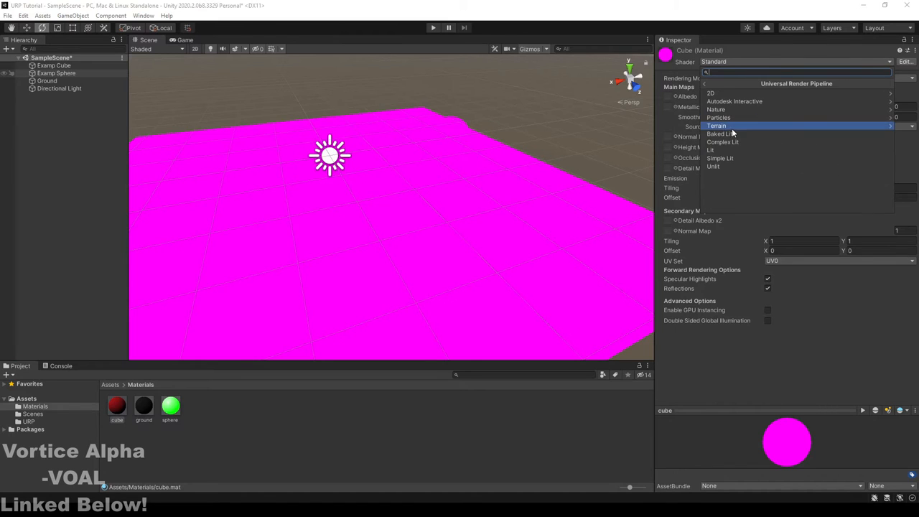
{"action": "mouse_move", "coordinate": [718, 167]}
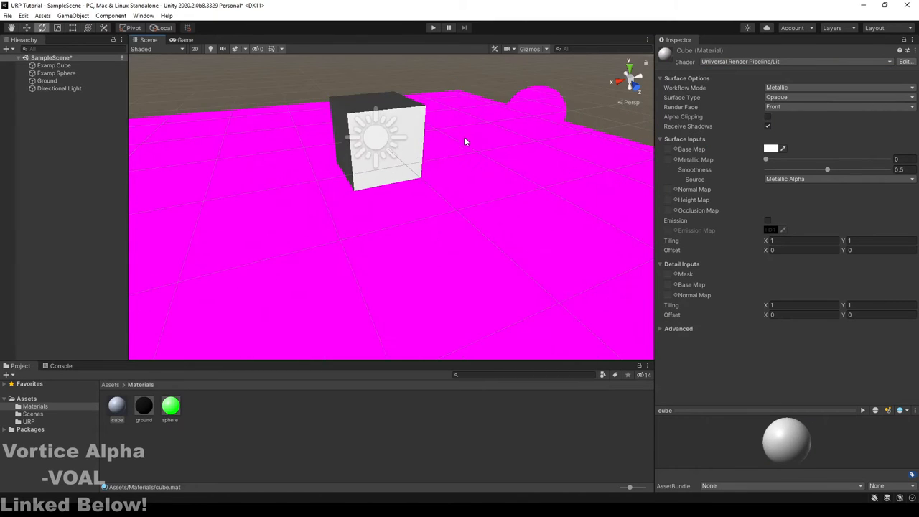
Step: Upgrade all project materials to Universal RP materials and confirm with Proceed
{"action": "left_click", "coordinate": [23, 15]}
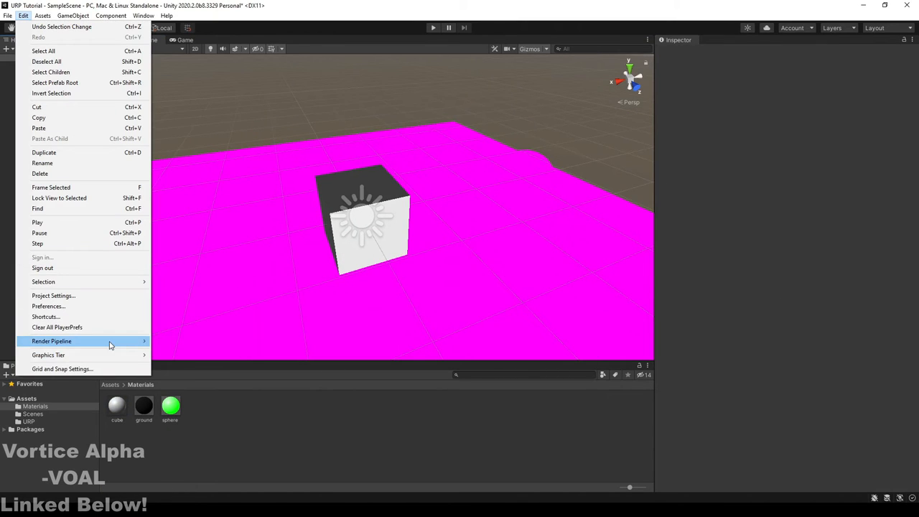
{"action": "mouse_move", "coordinate": [197, 355]}
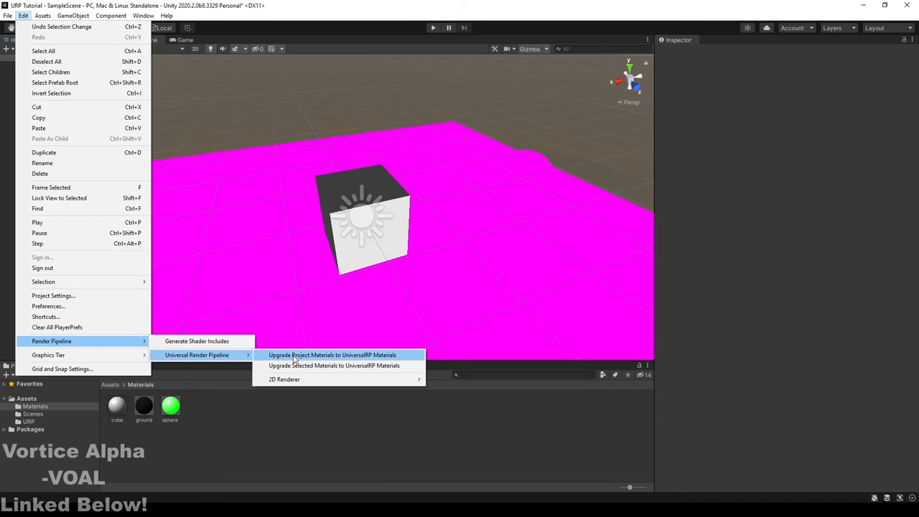
{"action": "mouse_move", "coordinate": [396, 356]}
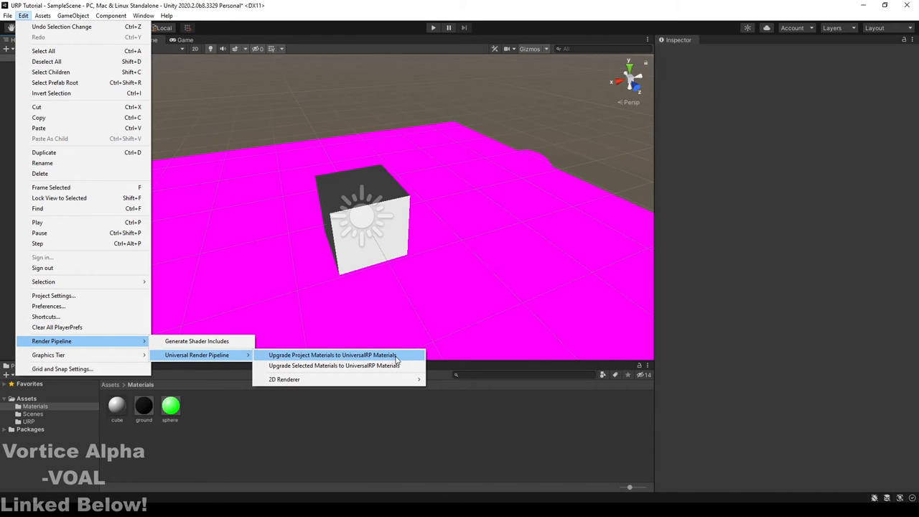
{"action": "left_click", "coordinate": [331, 354]}
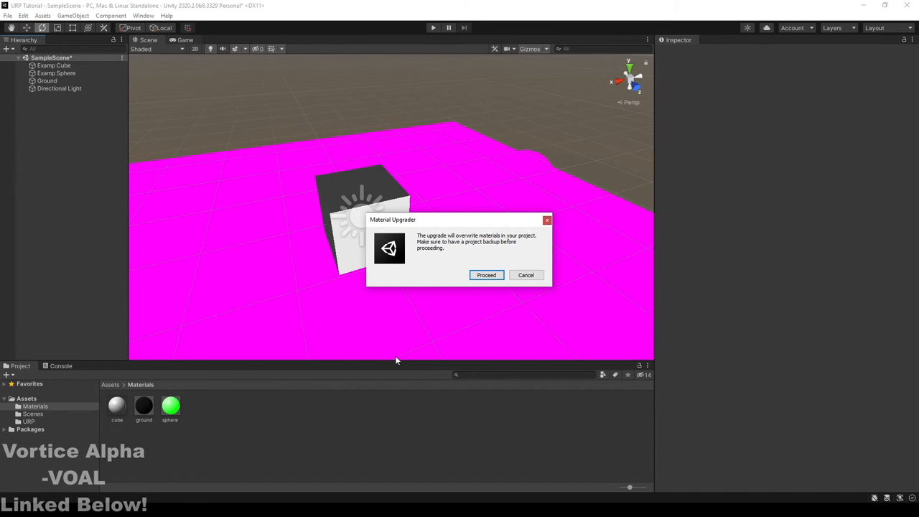
{"action": "left_click", "coordinate": [485, 275]}
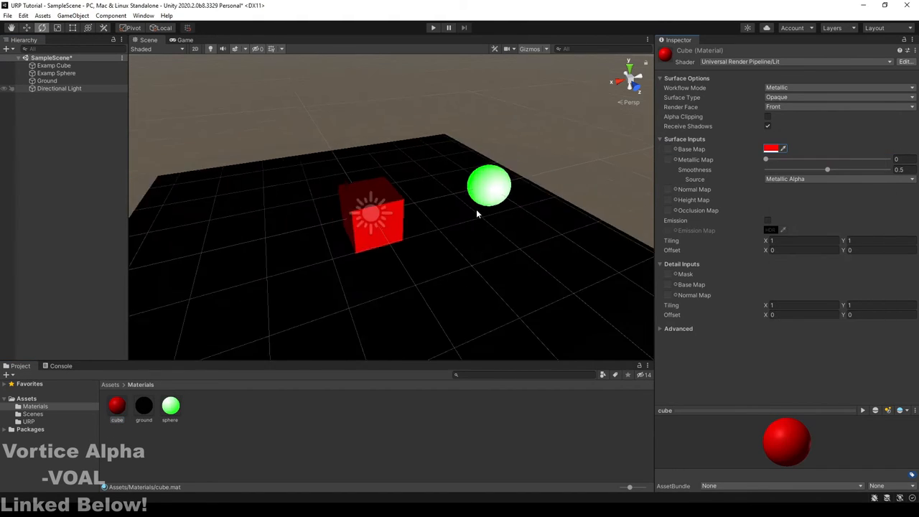
Step: Deselect the cube material and reopen the Assets/URP folder
{"action": "left_click", "coordinate": [46, 80]}
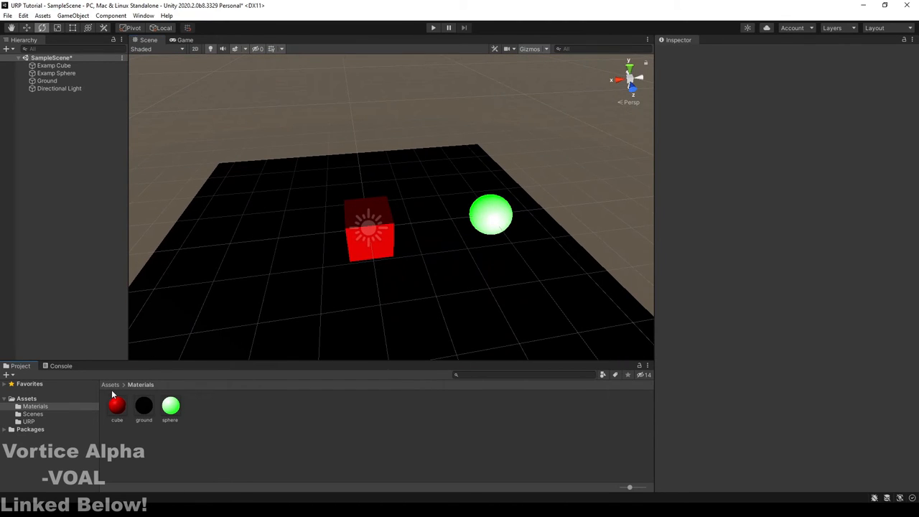
{"action": "left_click", "coordinate": [29, 422]}
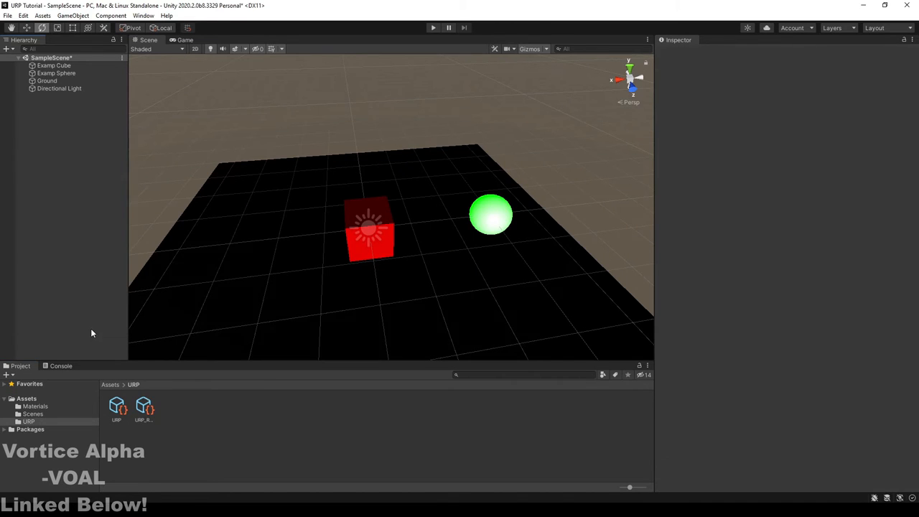
Step: Add a Camera with Post Processing enabled and URP_Renderer as its renderer
{"action": "left_click", "coordinate": [47, 95]}
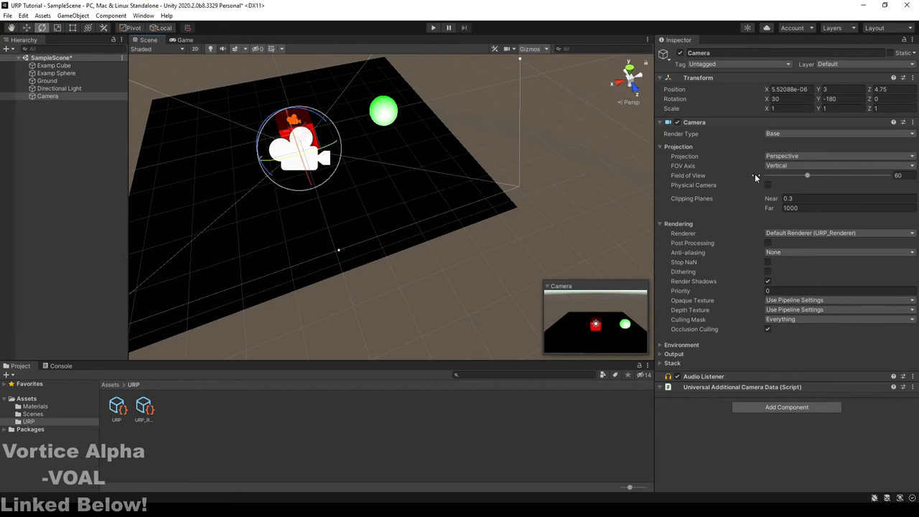
{"action": "left_click", "coordinate": [767, 243]}
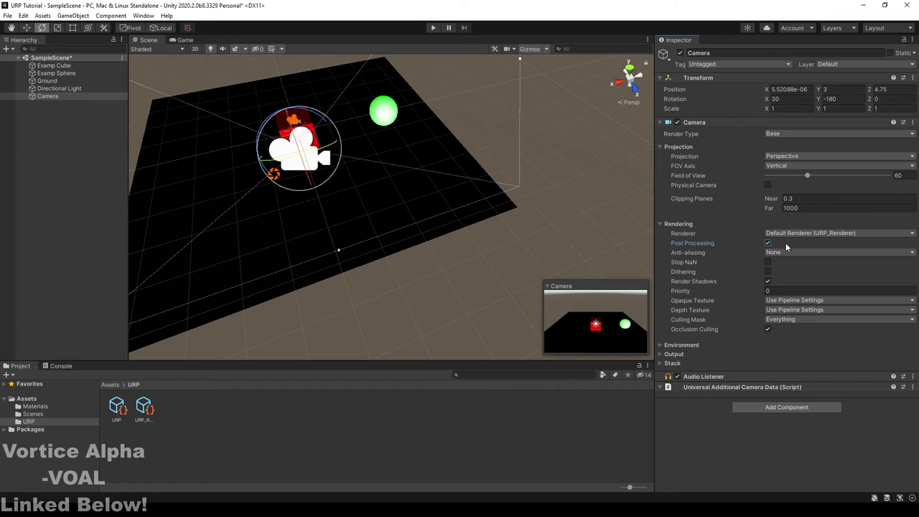
{"action": "left_click", "coordinate": [839, 233]}
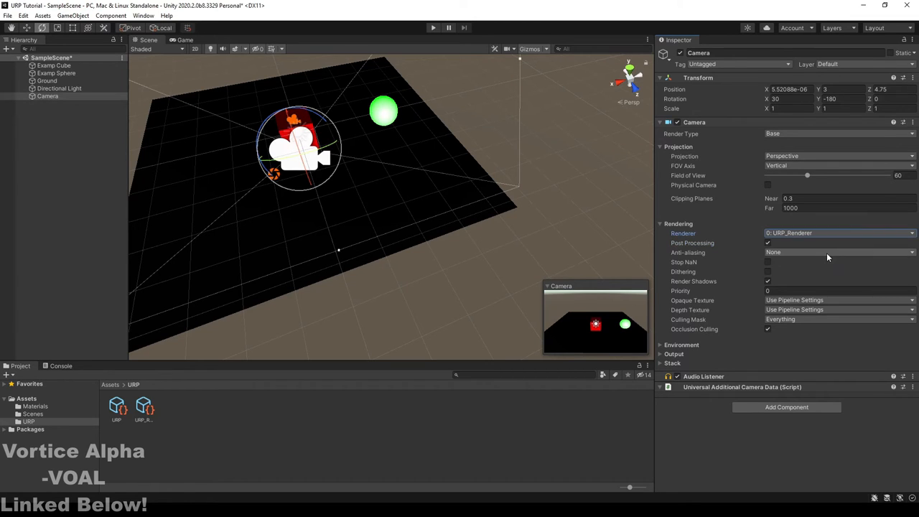
{"action": "mouse_move", "coordinate": [680, 255]}
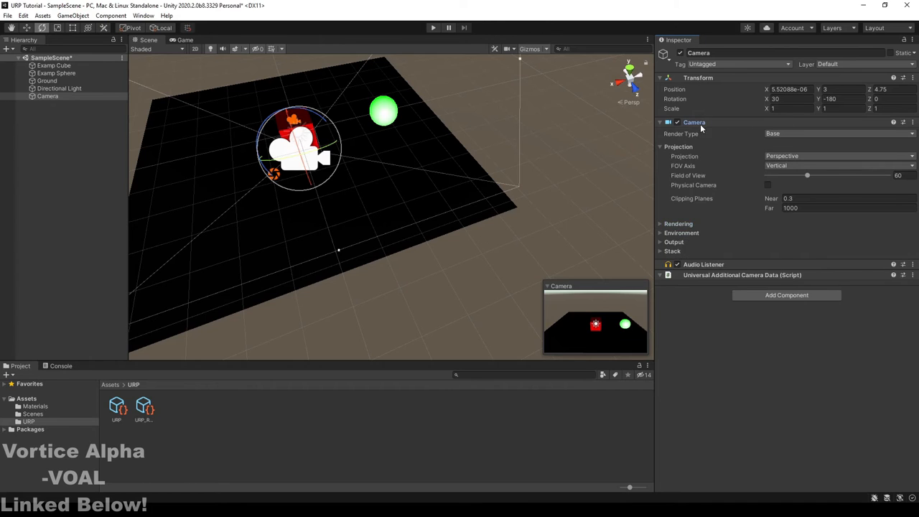
{"action": "left_click", "coordinate": [661, 122]}
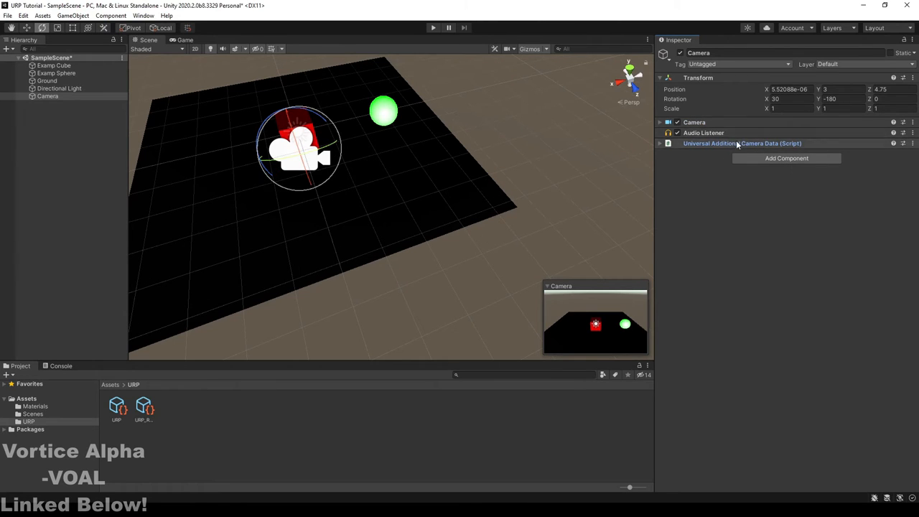
Step: Give the camera a global Volume with a newly created Camera Profile
{"action": "left_click", "coordinate": [787, 158]}
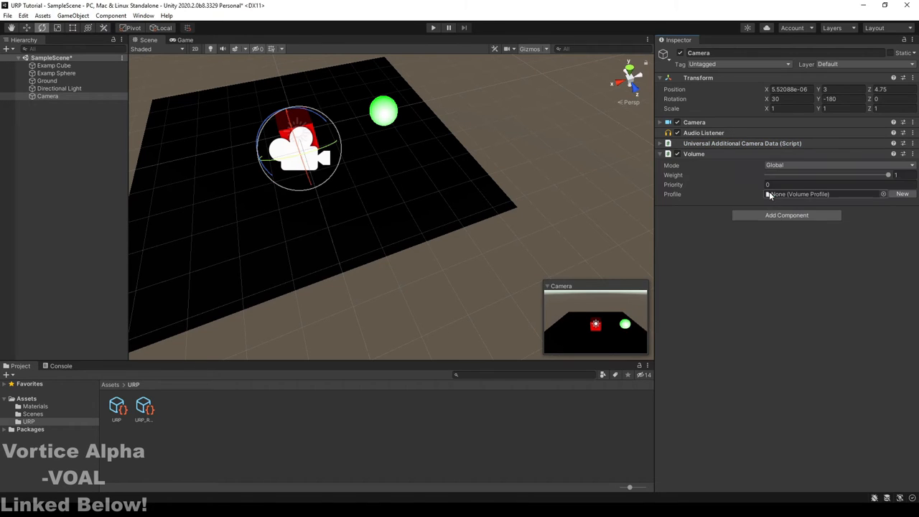
{"action": "mouse_move", "coordinate": [862, 197]}
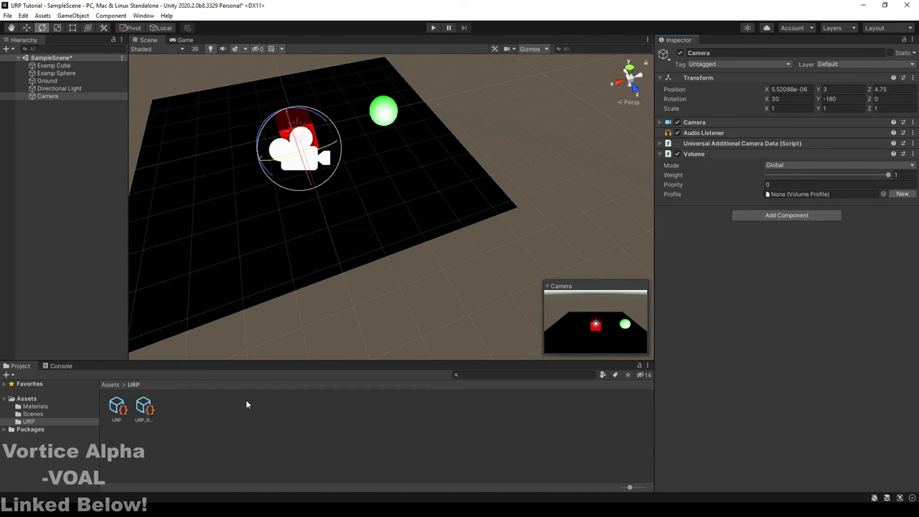
{"action": "left_click", "coordinate": [902, 194]}
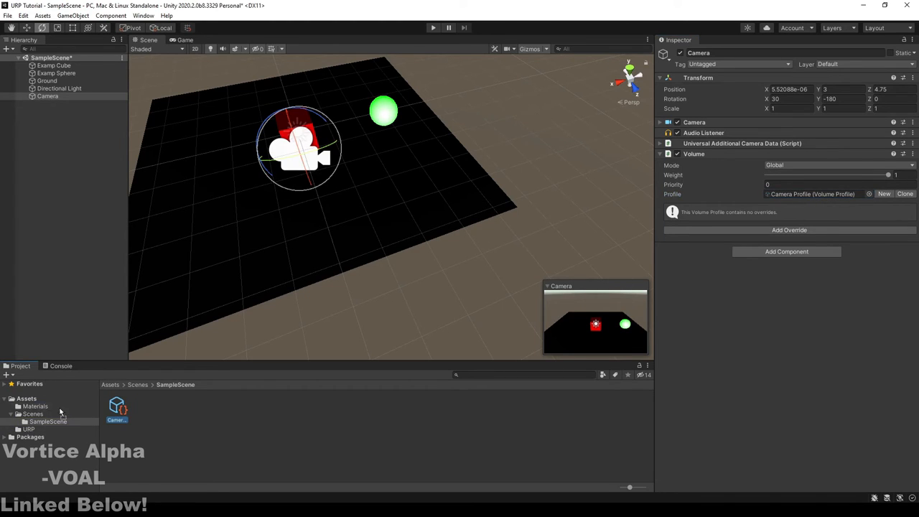
Step: Move the Camera Profile asset from Scenes/SampleScene into the URP folder
{"action": "left_click", "coordinate": [34, 405]}
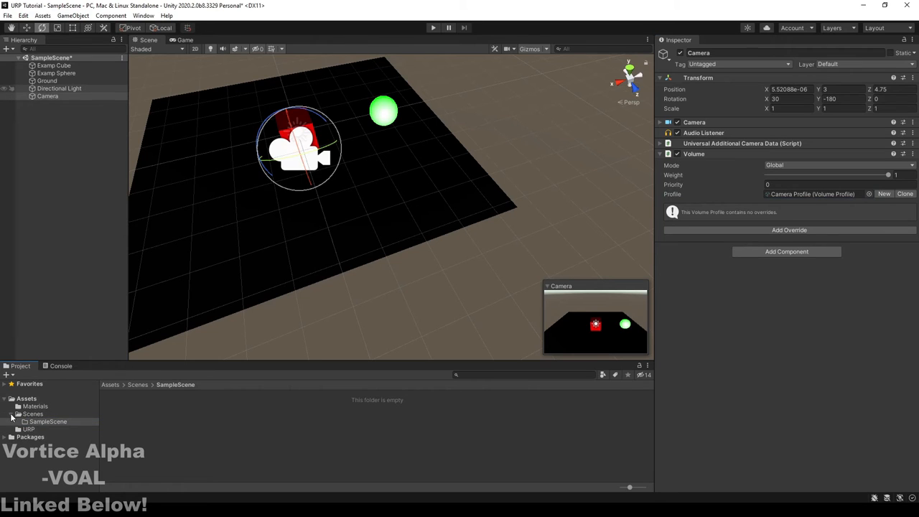
{"action": "left_click", "coordinate": [29, 427]}
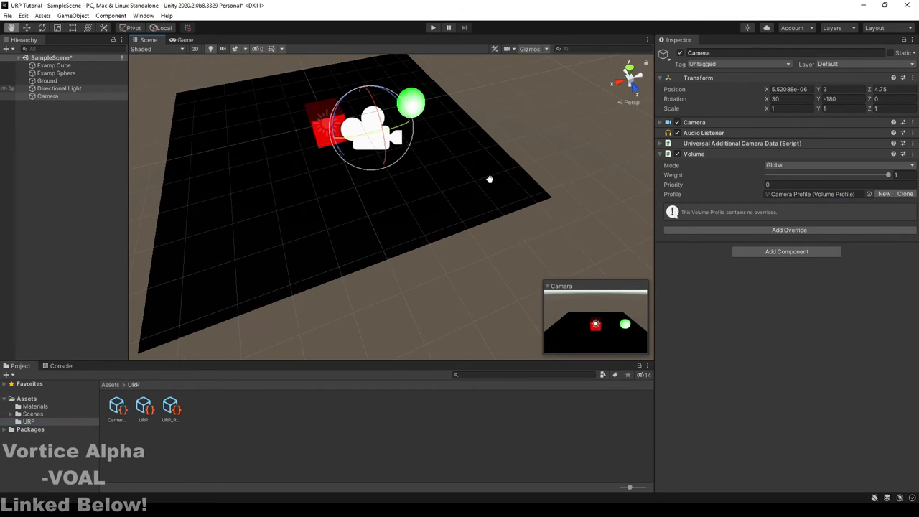
Step: Add a Bloom post-processing override to the Camera Profile
{"action": "left_click", "coordinate": [788, 229]}
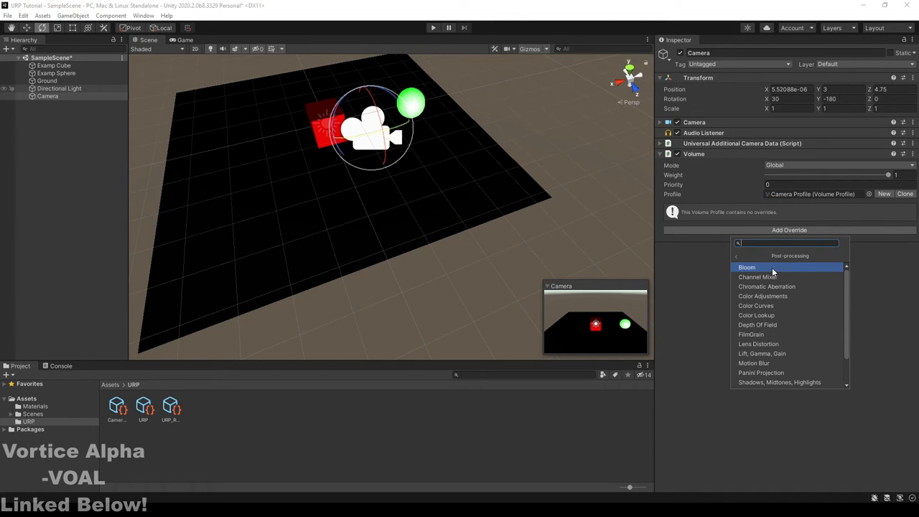
{"action": "mouse_move", "coordinate": [762, 273]}
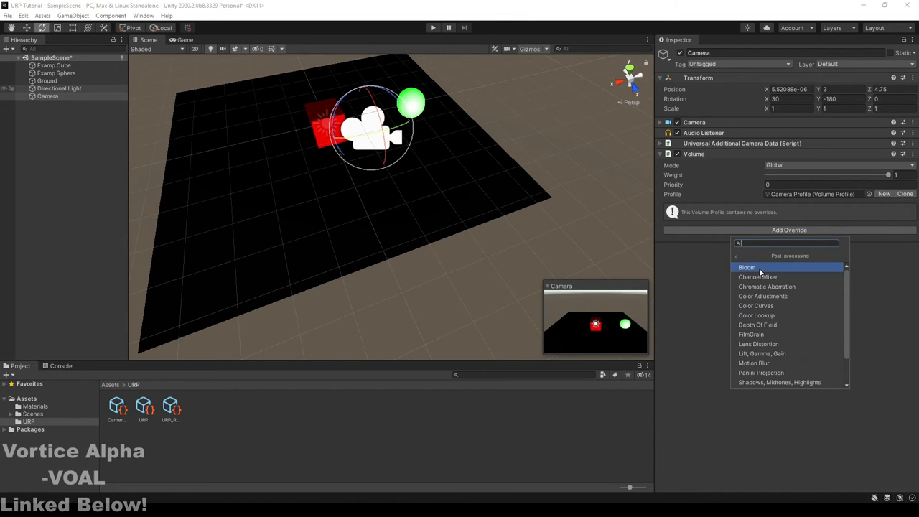
{"action": "mouse_move", "coordinate": [754, 362]}
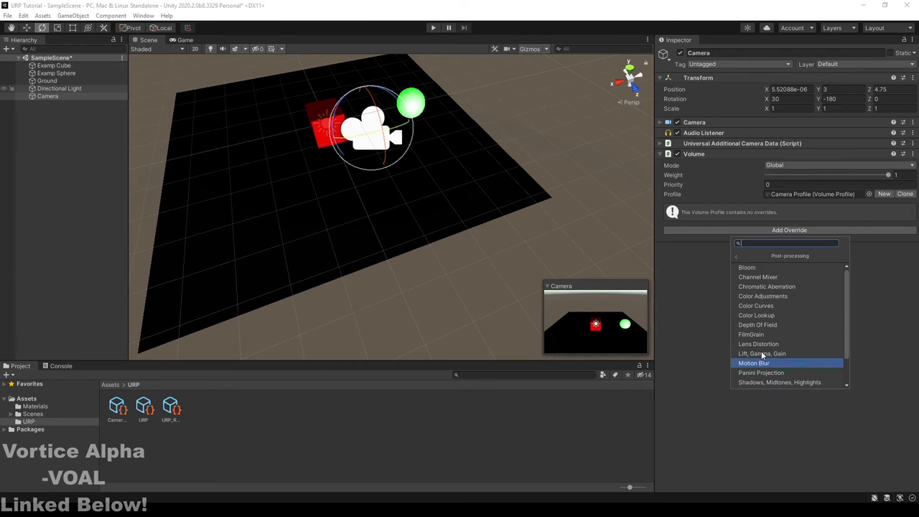
{"action": "mouse_move", "coordinate": [773, 353]}
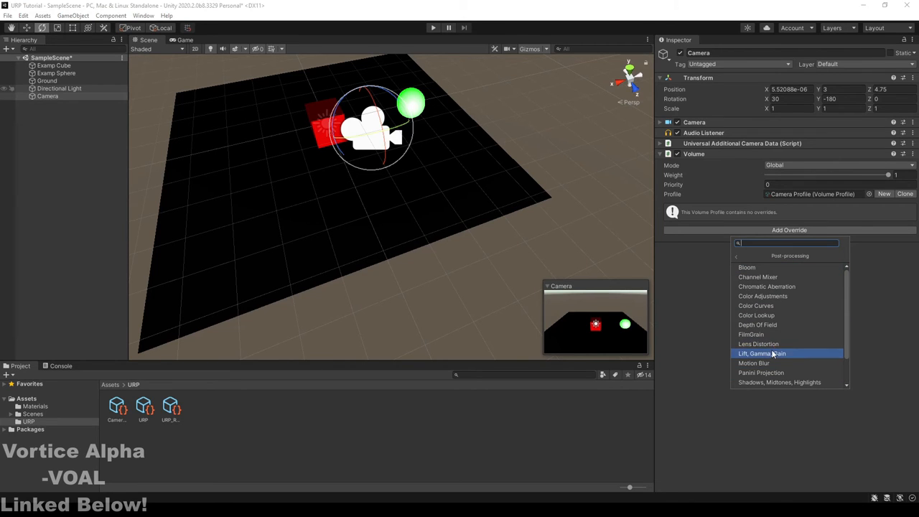
{"action": "mouse_move", "coordinate": [746, 267]}
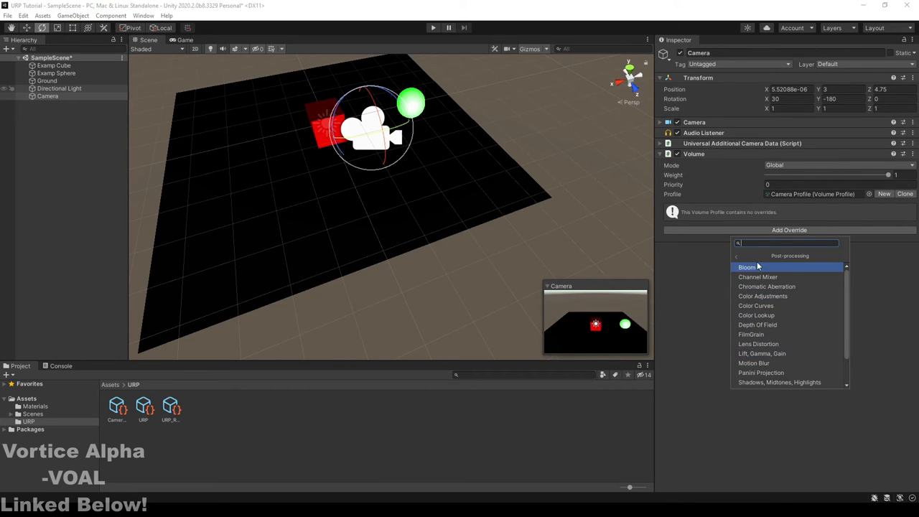
{"action": "left_click", "coordinate": [747, 267]}
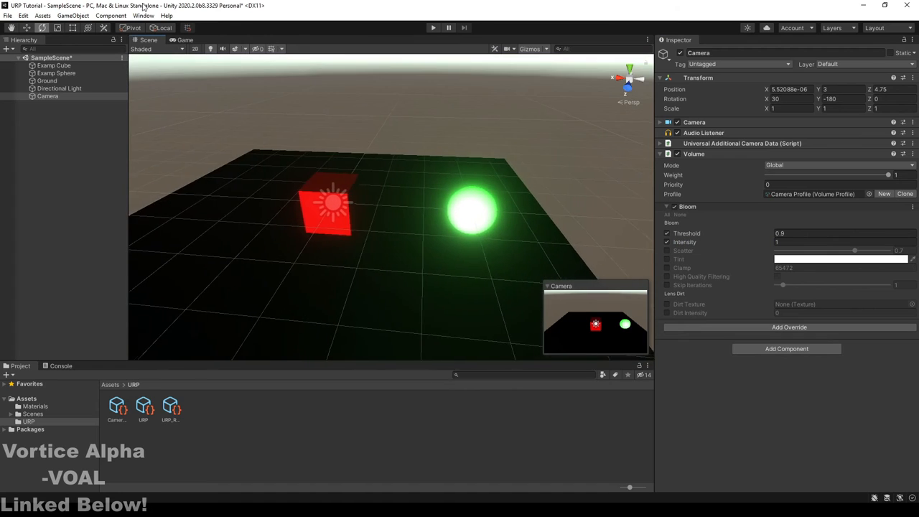
Step: Tune the Bloom threshold in Game view, trying 1.39 and 0.82 before settling on 0.9
{"action": "left_click", "coordinate": [183, 41]}
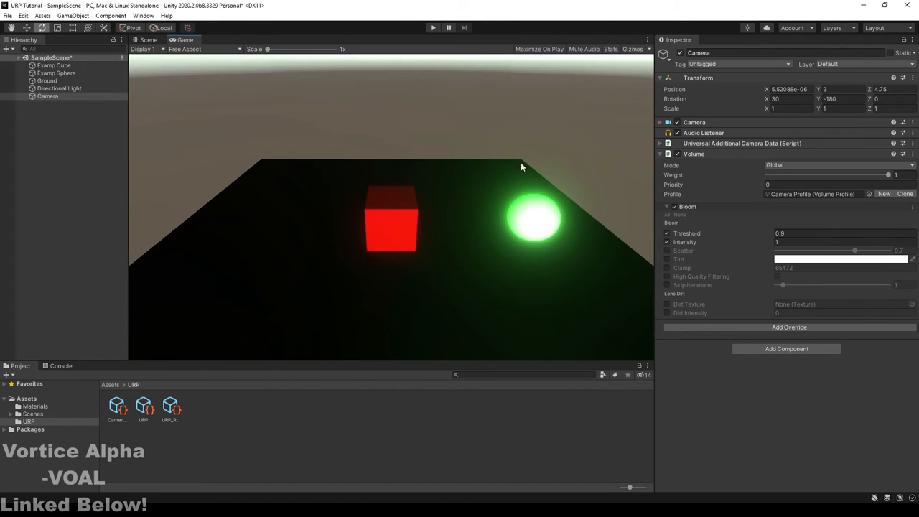
{"action": "mouse_move", "coordinate": [414, 231]}
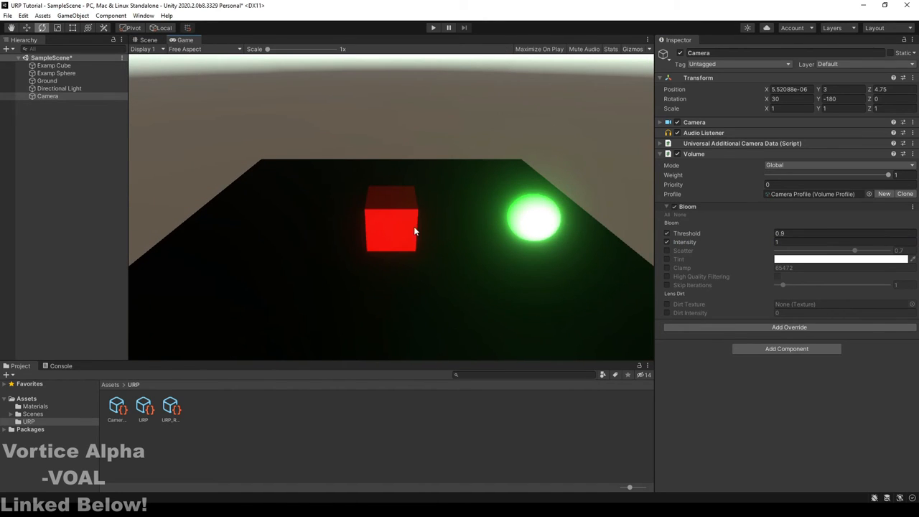
{"action": "mouse_move", "coordinate": [514, 191]}
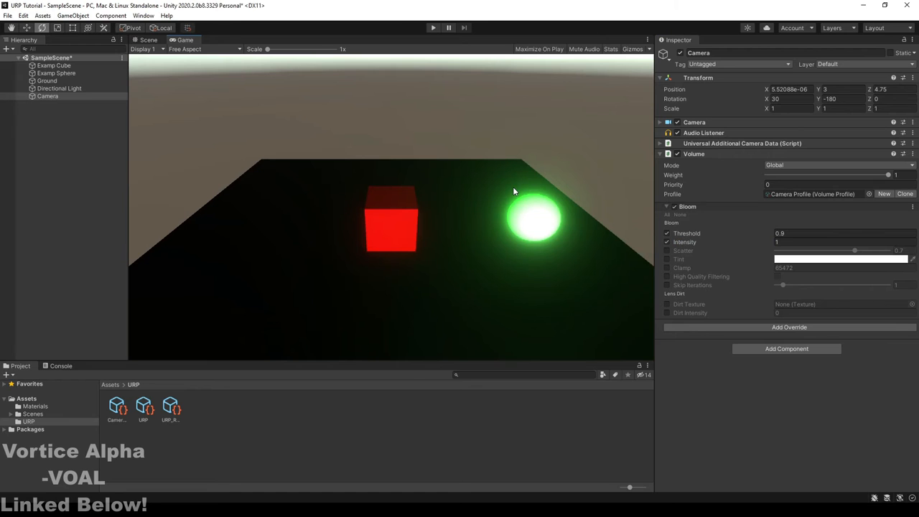
{"action": "left_click", "coordinate": [844, 242]}
{"action": "type", "text": "6.14"}
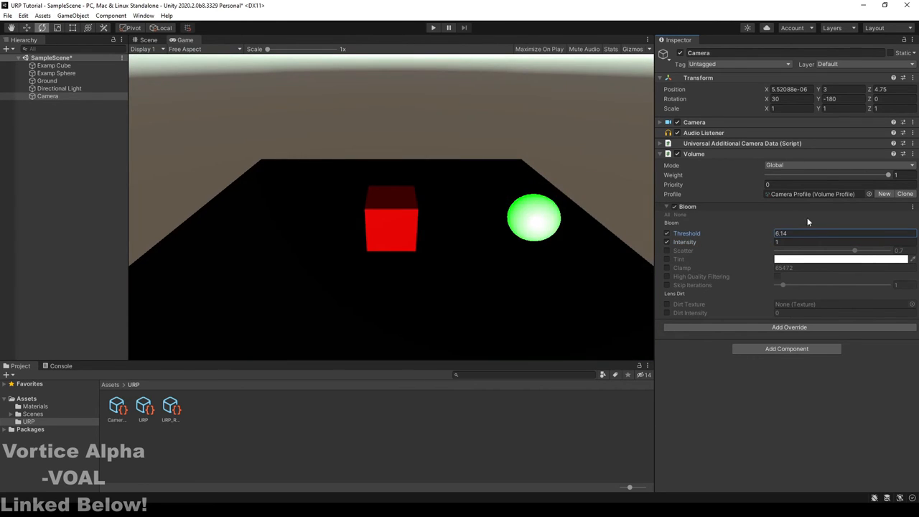
{"action": "type", "text": "1.39"}
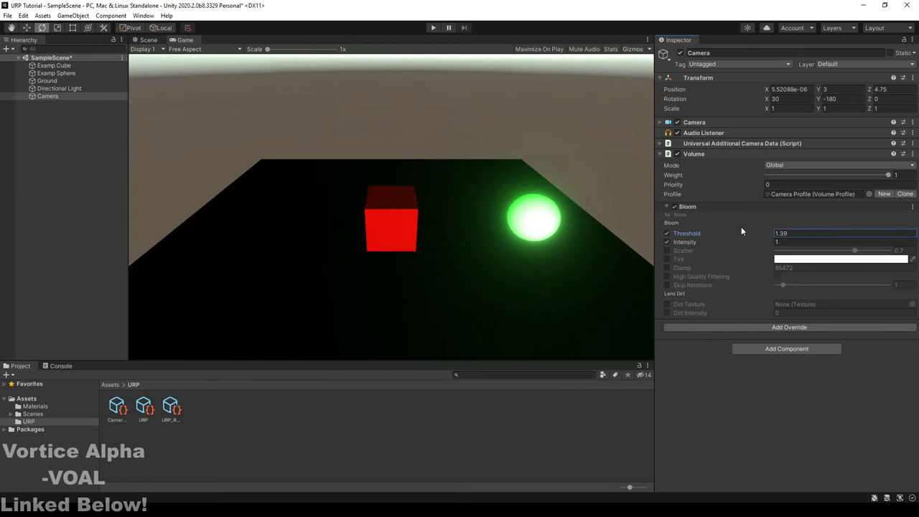
{"action": "type", "text": "0.82"}
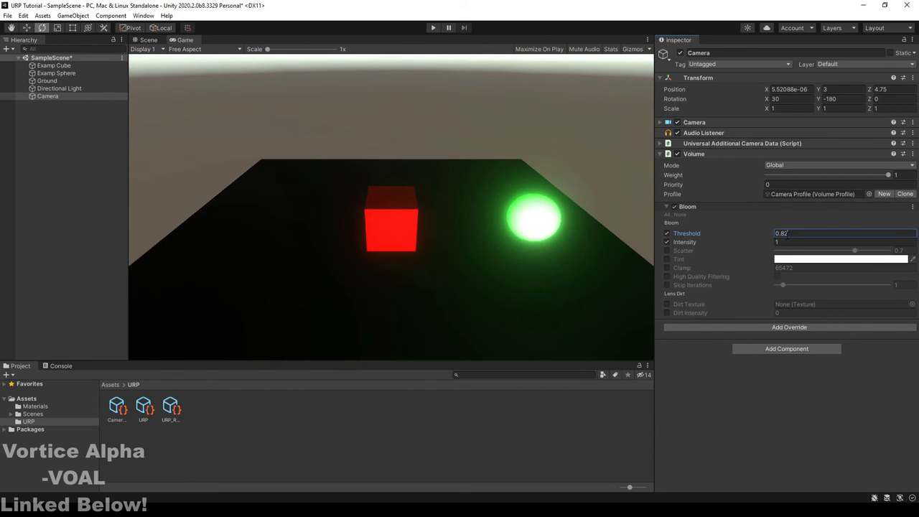
{"action": "type", "text": "0.9"}
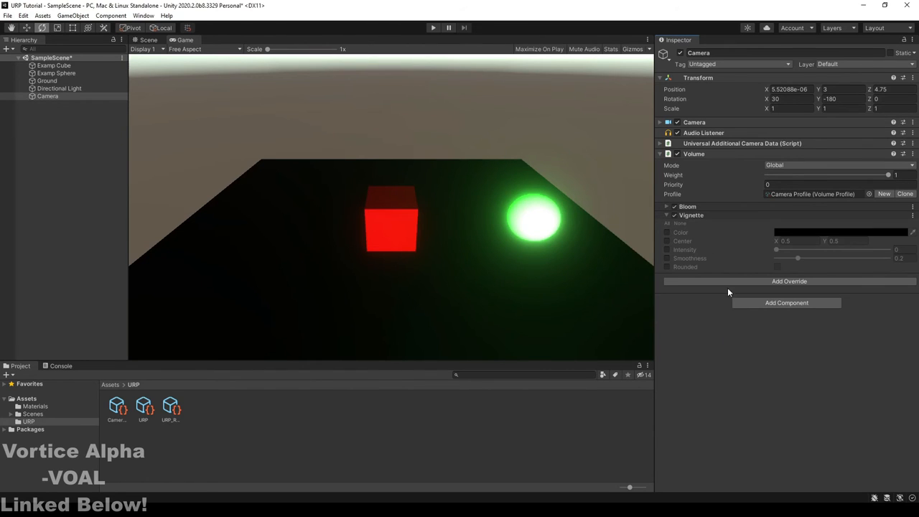
{"action": "mouse_move", "coordinate": [484, 356]}
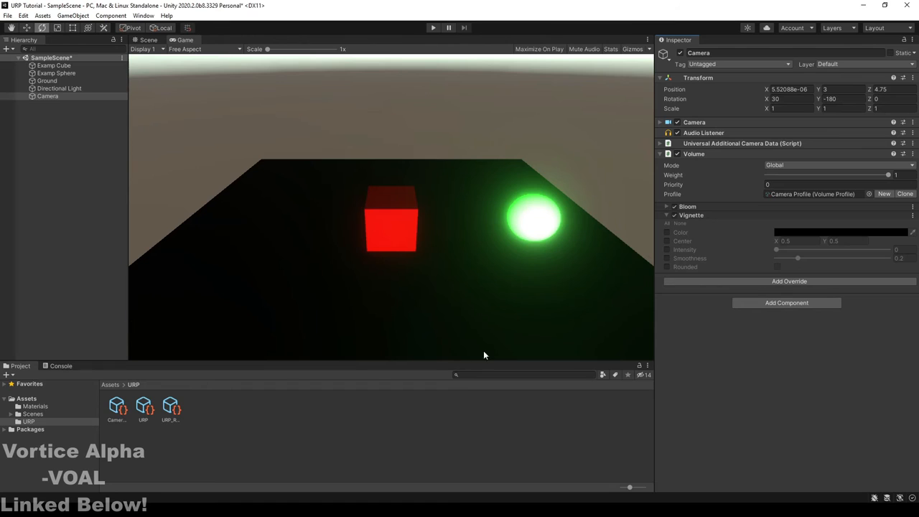
{"action": "mouse_move", "coordinate": [684, 247]}
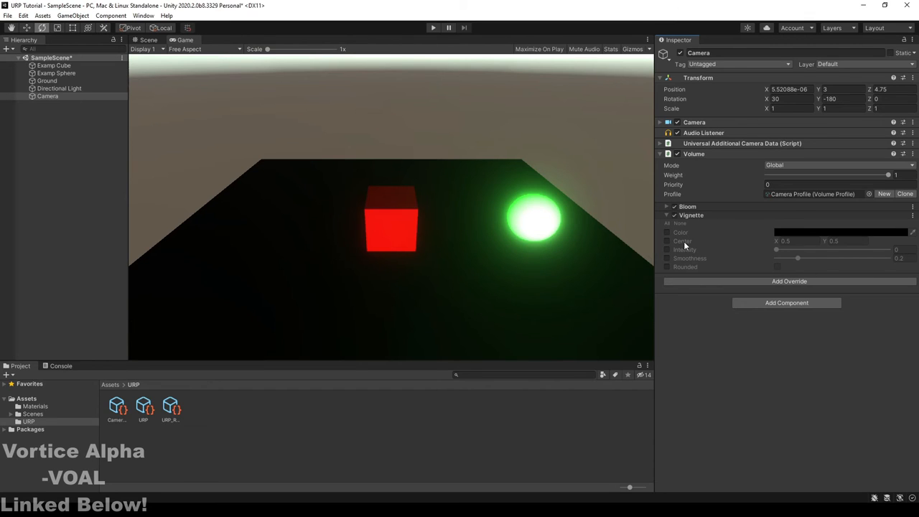
Step: Enable all Vignette settings and set intensity to about 0.49 and smoothness to about 0.19
{"action": "left_click", "coordinate": [666, 232]}
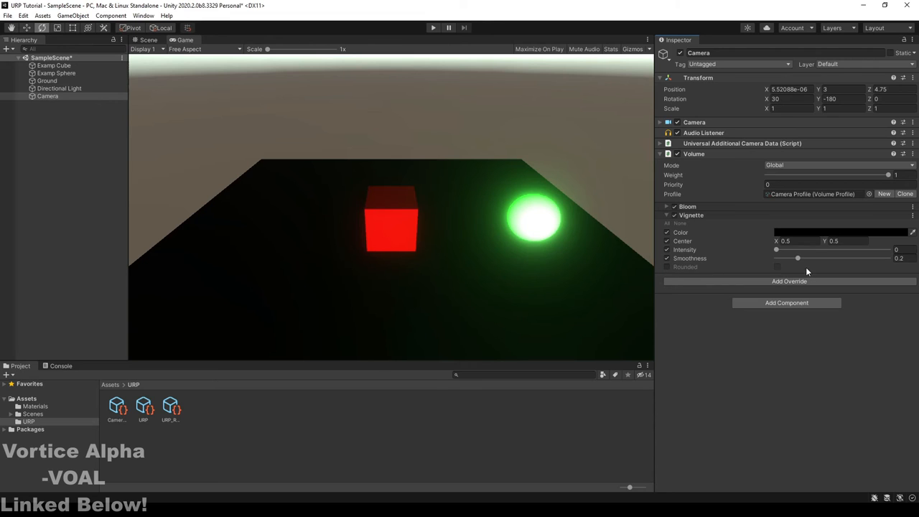
{"action": "left_click_drag", "start_coordinate": [775, 250], "coordinate": [822, 249]}
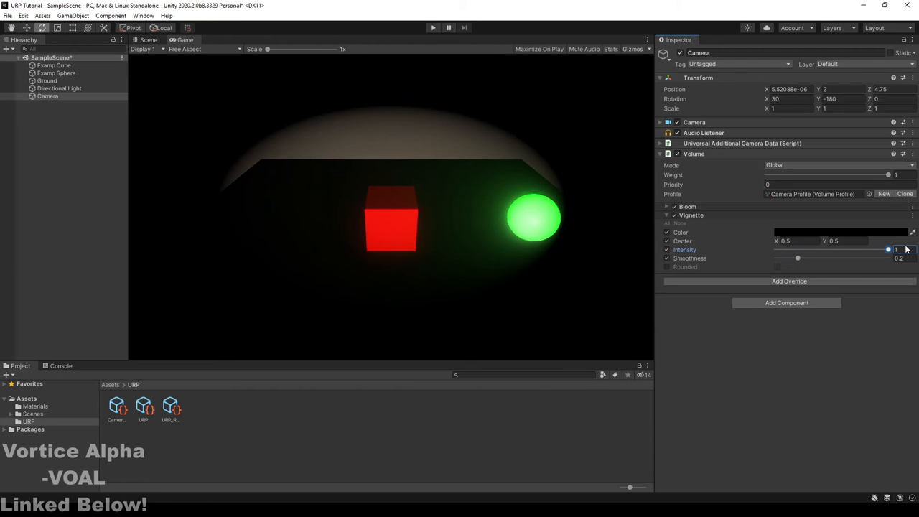
{"action": "left_click_drag", "start_coordinate": [888, 250], "coordinate": [824, 250]}
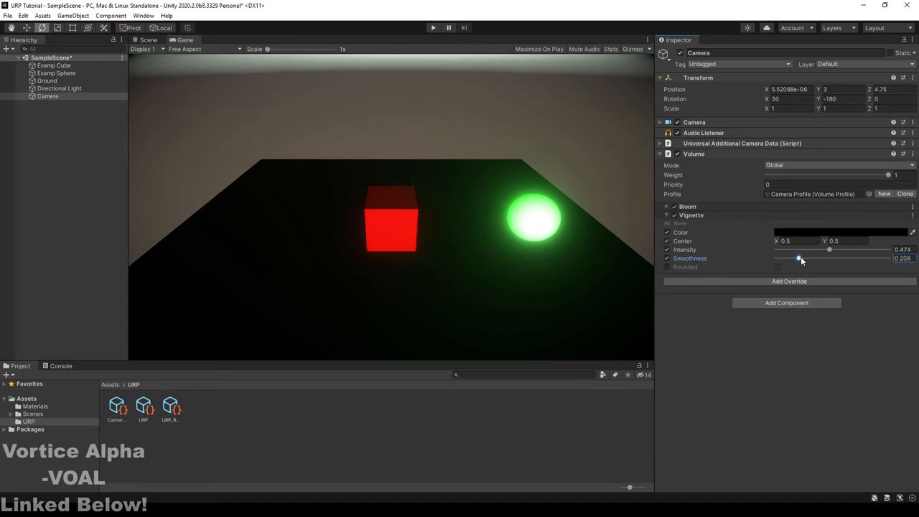
{"action": "left_click_drag", "start_coordinate": [802, 258], "coordinate": [788, 259]}
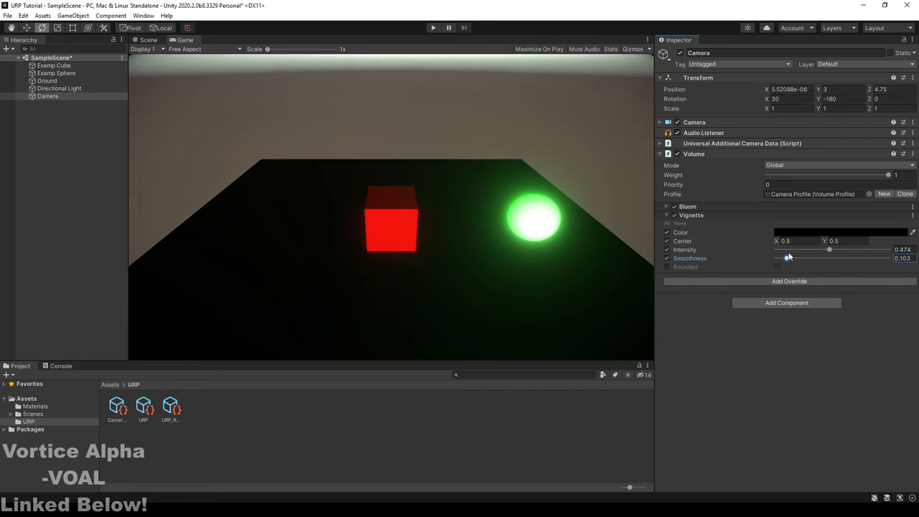
{"action": "left_click_drag", "start_coordinate": [789, 250], "coordinate": [830, 249]}
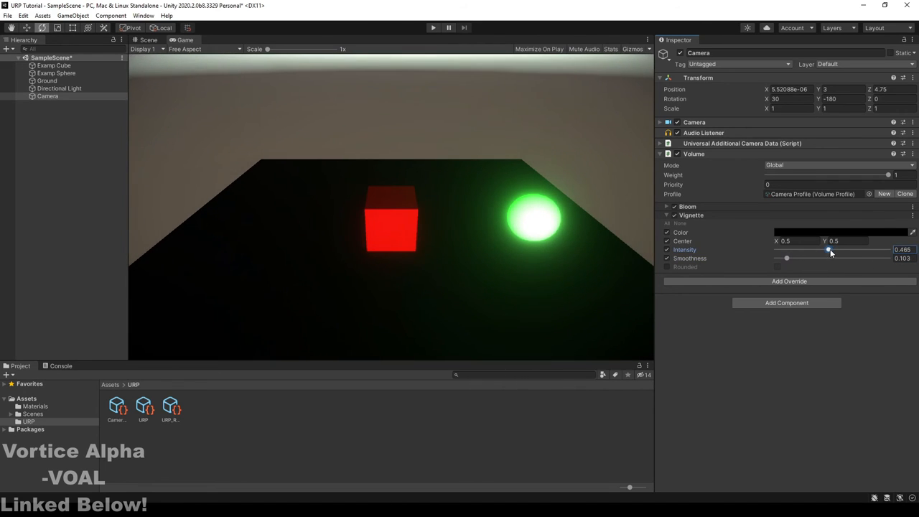
{"action": "left_click", "coordinate": [666, 215]}
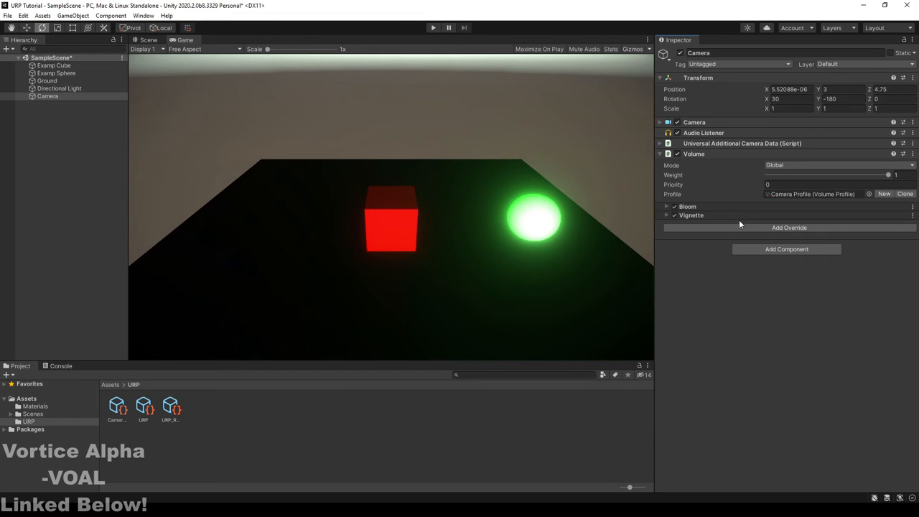
{"action": "left_click", "coordinate": [790, 227]}
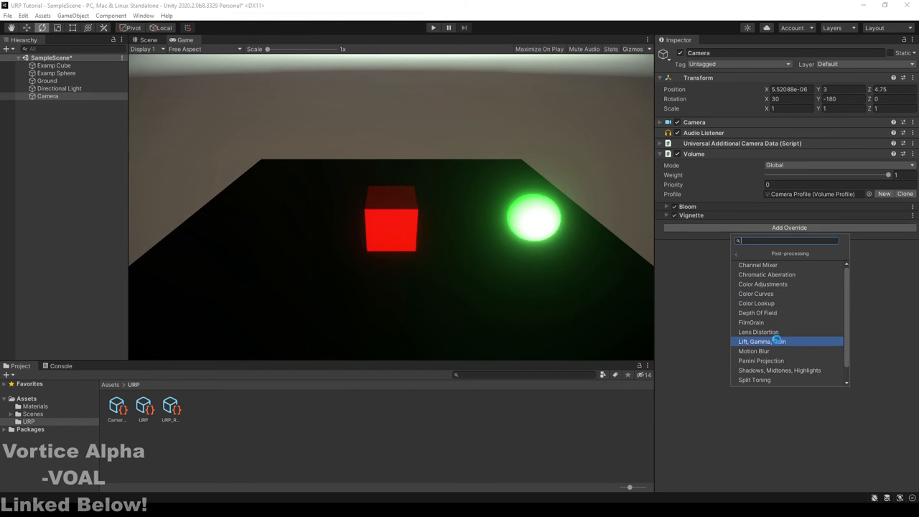
{"action": "left_click", "coordinate": [761, 342]}
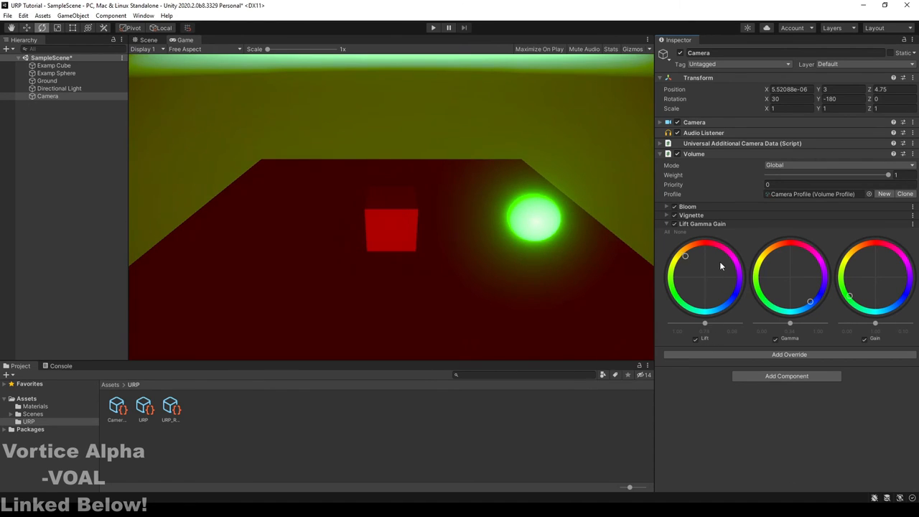
{"action": "left_click_drag", "start_coordinate": [685, 255], "coordinate": [706, 276]}
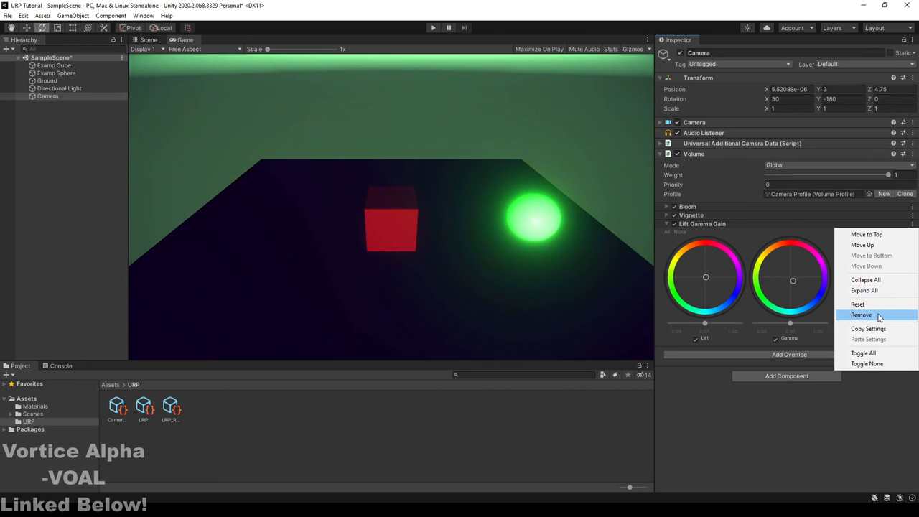
{"action": "left_click", "coordinate": [861, 314]}
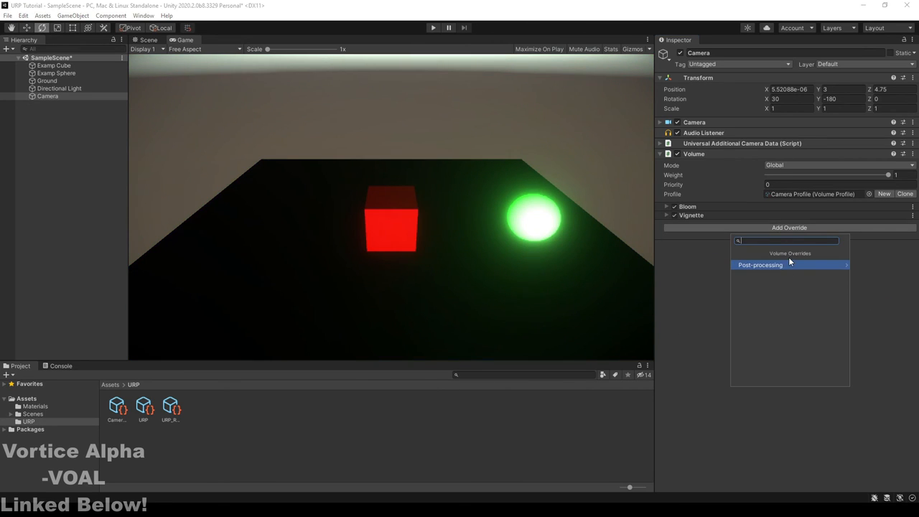
{"action": "left_click", "coordinate": [760, 264]}
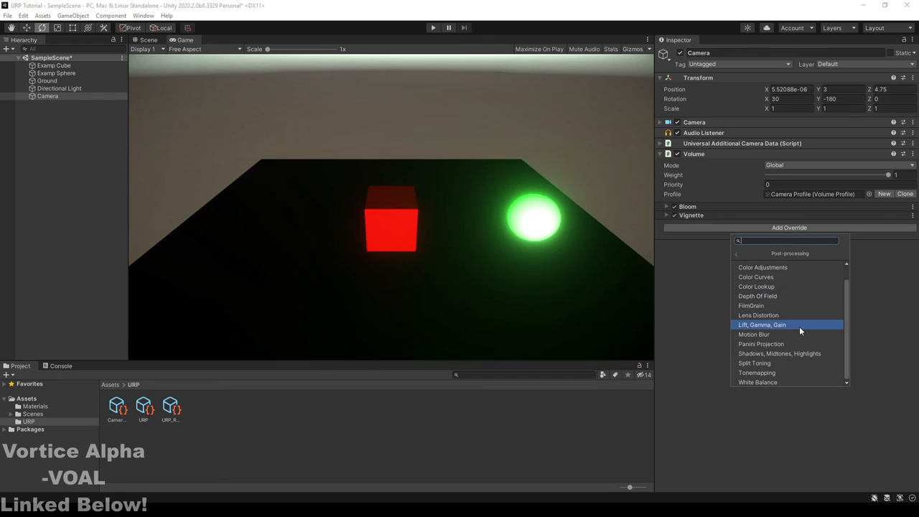
{"action": "mouse_move", "coordinate": [787, 277]}
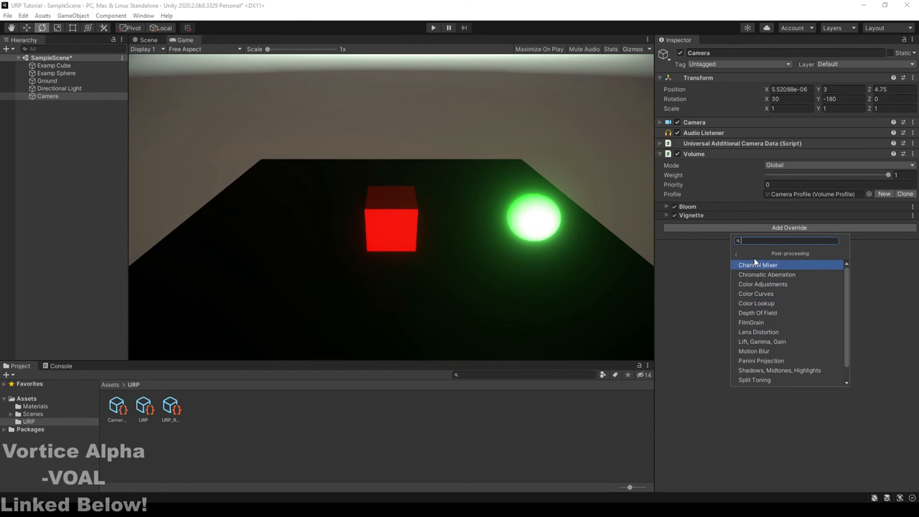
{"action": "mouse_move", "coordinate": [796, 296]}
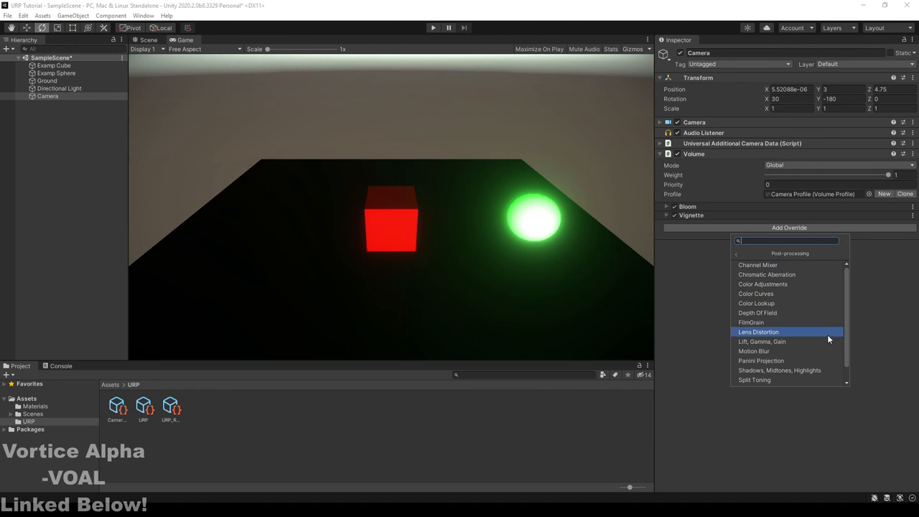
{"action": "left_click", "coordinate": [759, 332]}
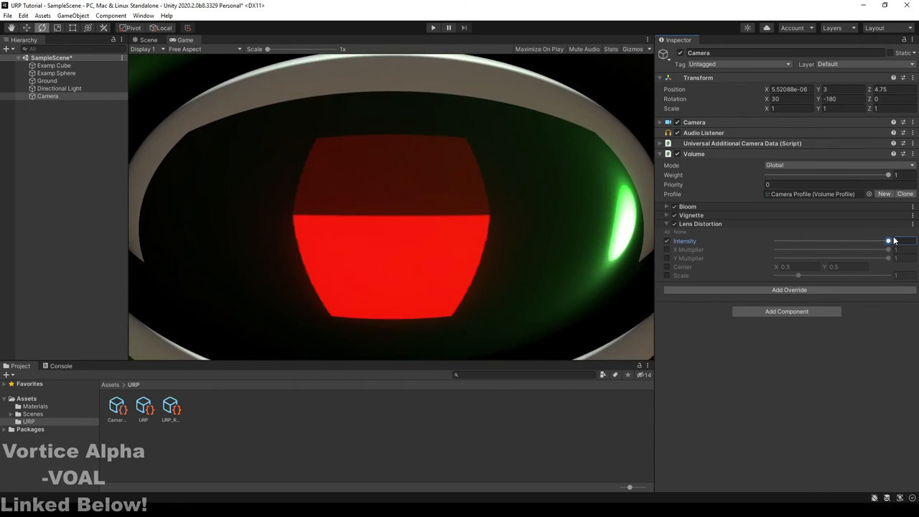
{"action": "left_click_drag", "start_coordinate": [887, 241], "coordinate": [821, 241]}
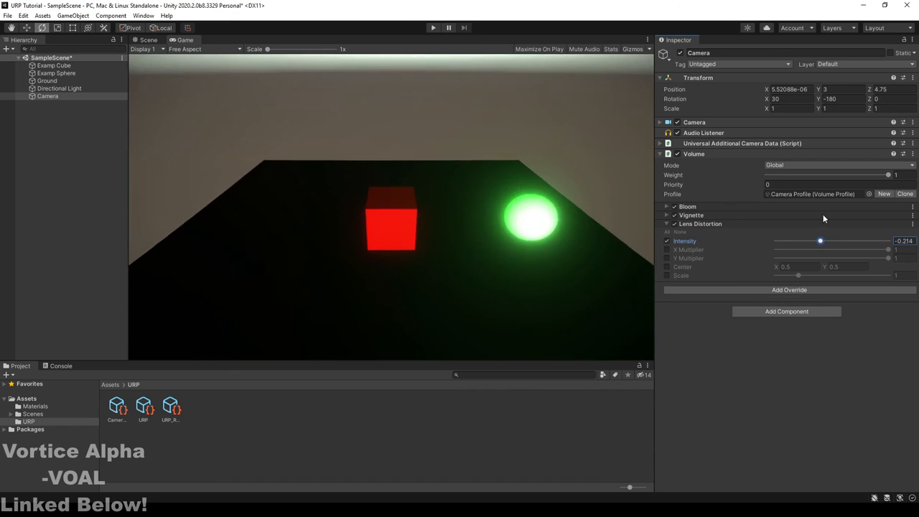
{"action": "left_click_drag", "start_coordinate": [822, 241], "coordinate": [830, 241]}
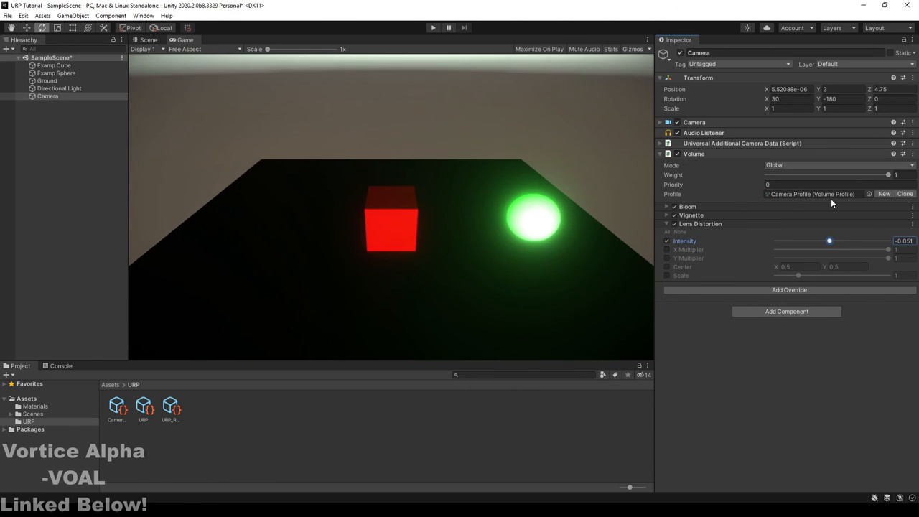
{"action": "left_click_drag", "start_coordinate": [830, 242], "coordinate": [873, 242]}
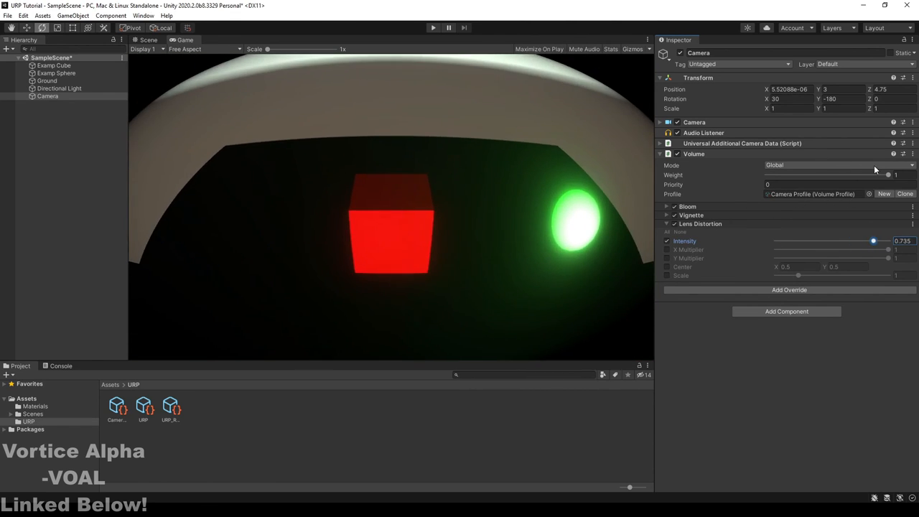
{"action": "left_click_drag", "start_coordinate": [873, 241], "coordinate": [881, 241]}
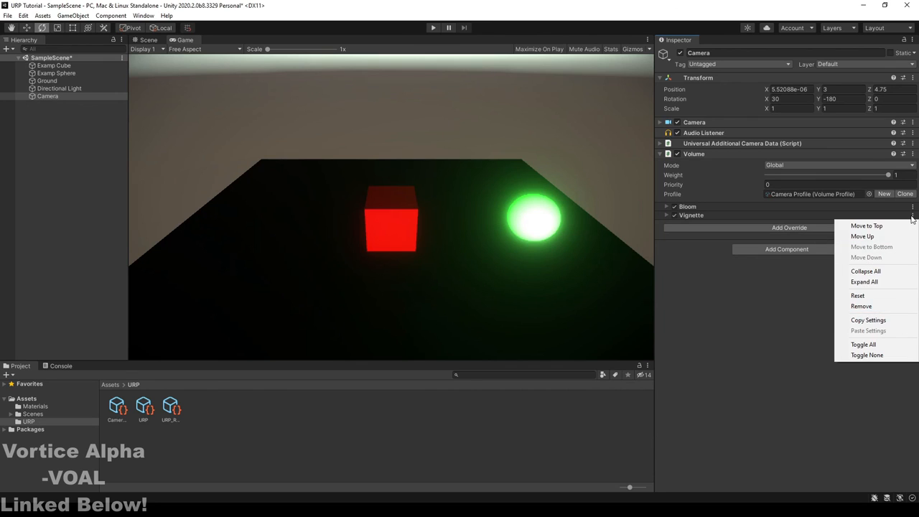
{"action": "mouse_move", "coordinate": [862, 306]}
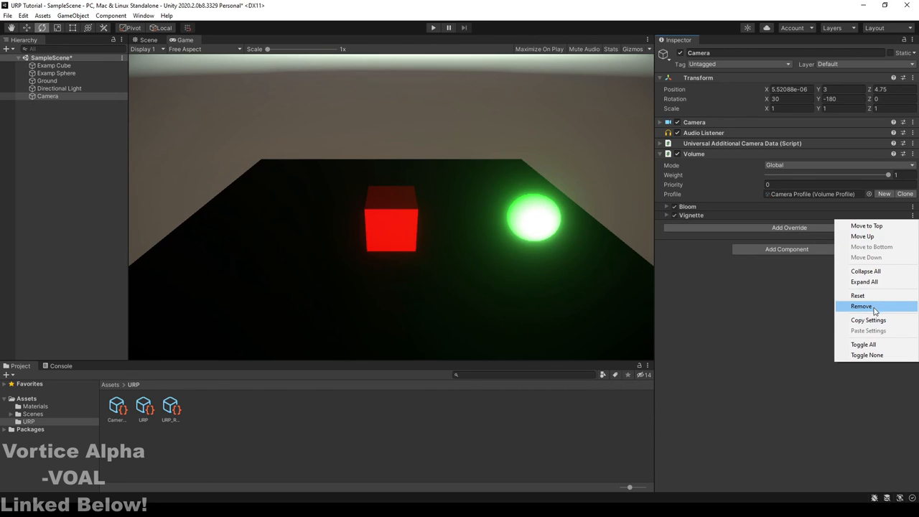
Step: Remove an extra override and bring up the Camera object's editing commands in the Hierarchy
{"action": "left_click", "coordinate": [790, 227]}
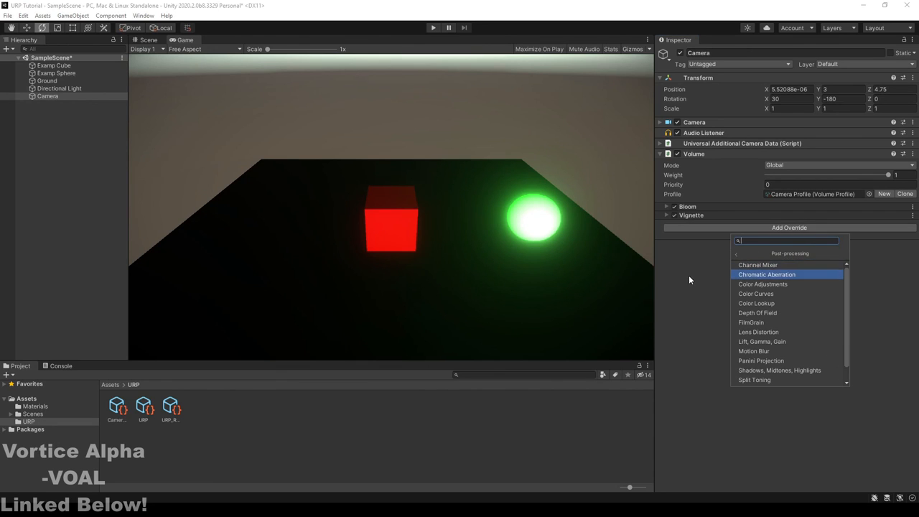
{"action": "right_click", "coordinate": [47, 95]}
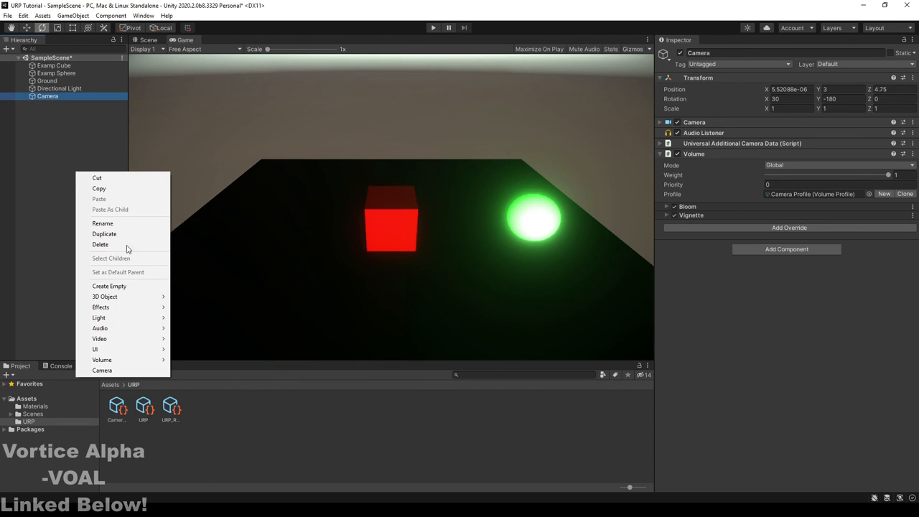
{"action": "mouse_move", "coordinate": [102, 359]}
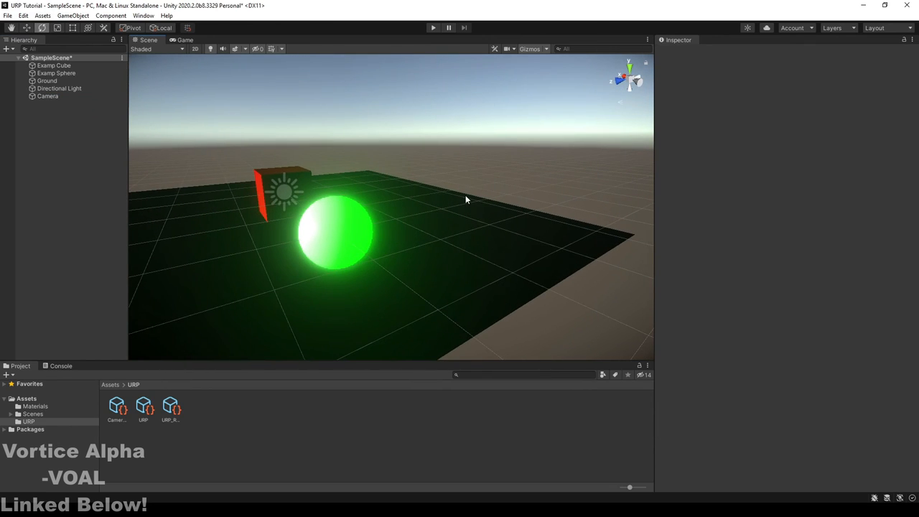
{"action": "mouse_move", "coordinate": [456, 157]}
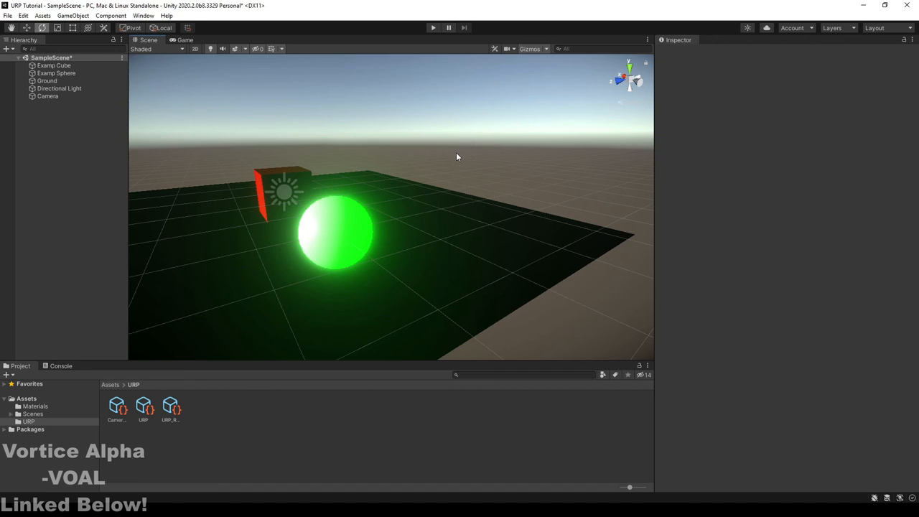